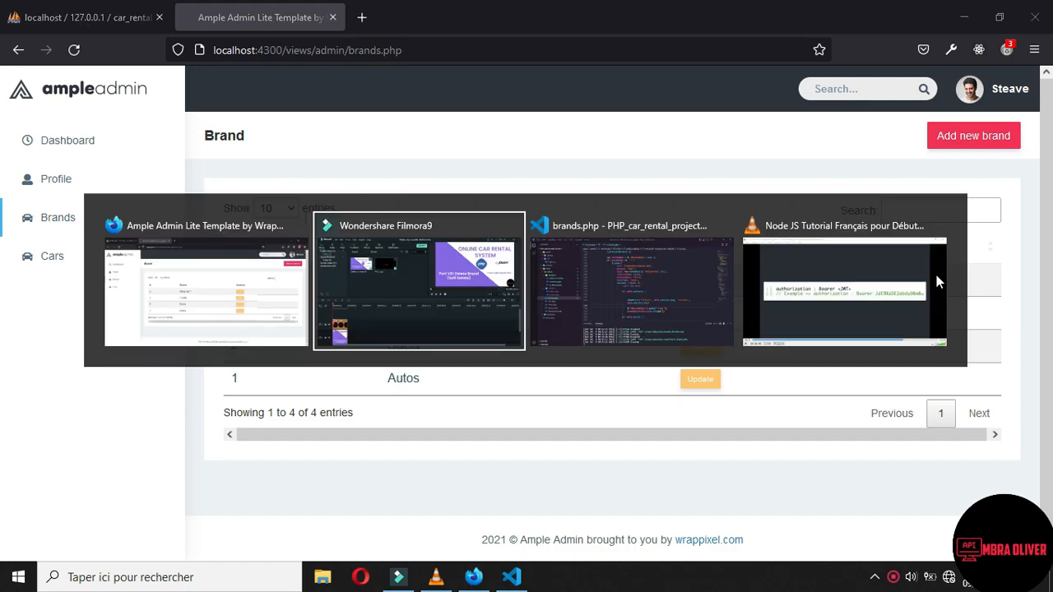
Switch to VS Code and view m_brands.php with its Add, FetchSingle and Edit branches.
{"action": "left_click", "coordinate": [631, 279]}
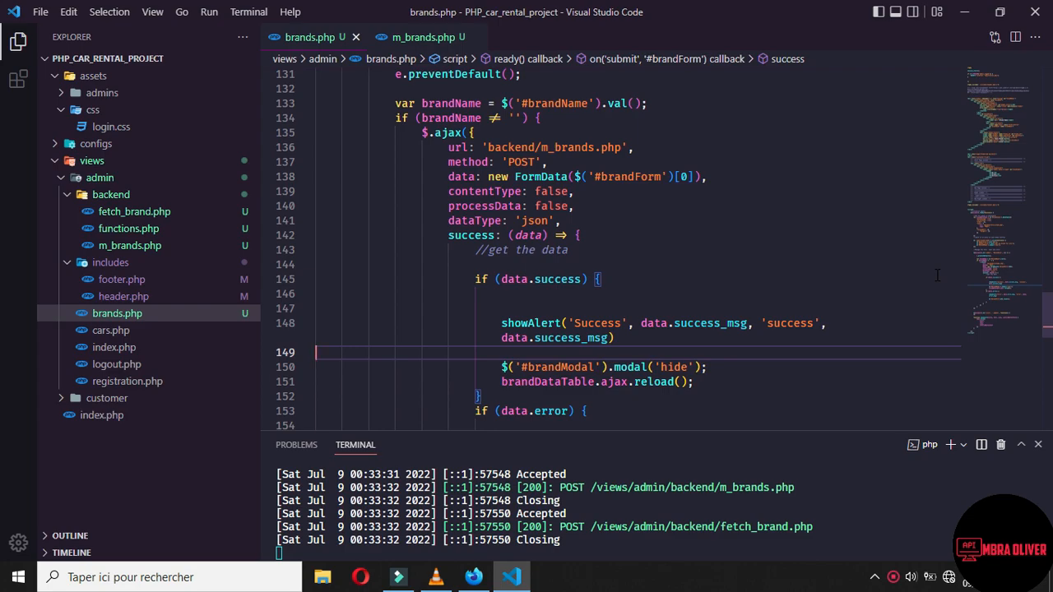
{"action": "mouse_move", "coordinate": [434, 66]}
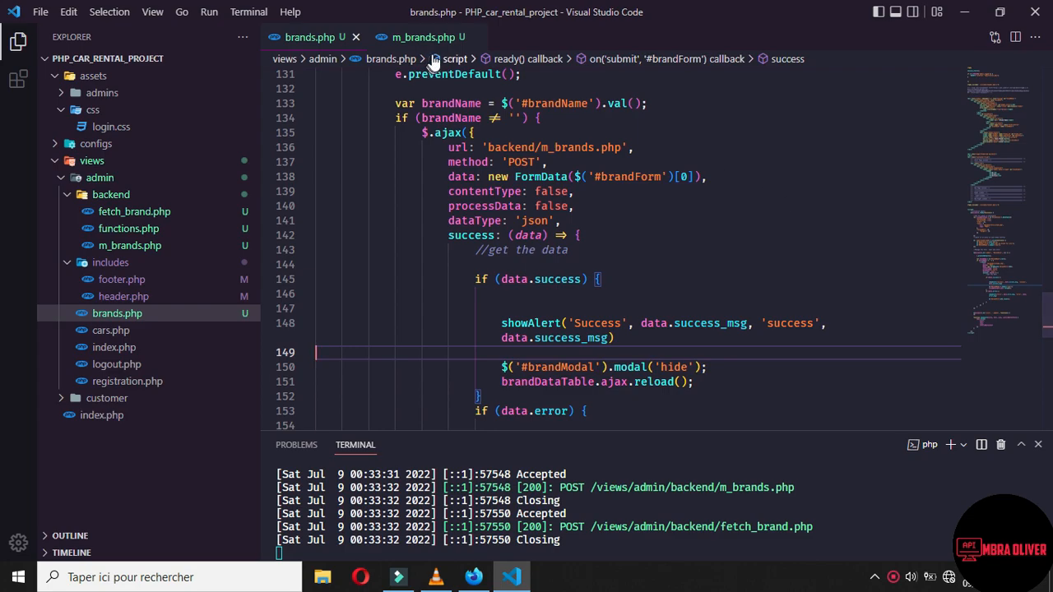
{"action": "left_click", "coordinate": [424, 37]}
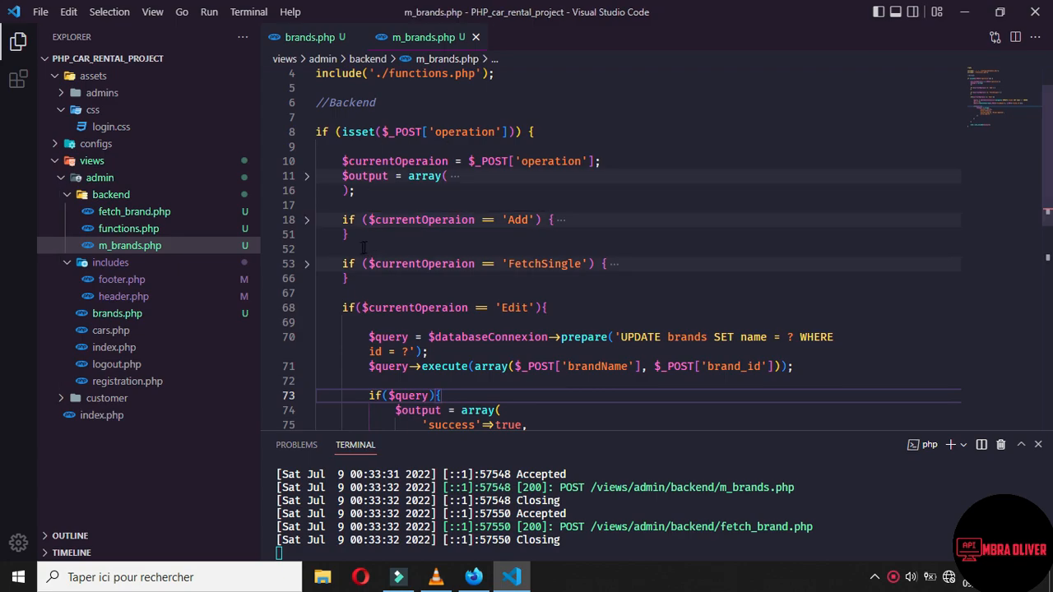
{"action": "mouse_move", "coordinate": [181, 228]}
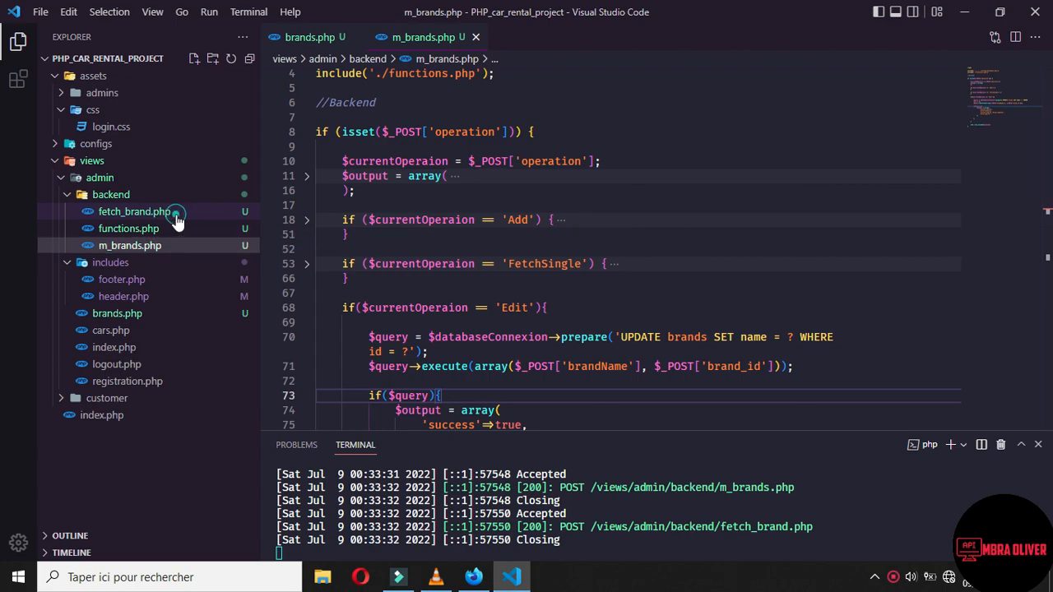
Enable the Delete button in fetch_brand.php, close m_brands.php and open brands.php.
{"action": "left_click", "coordinate": [134, 211]}
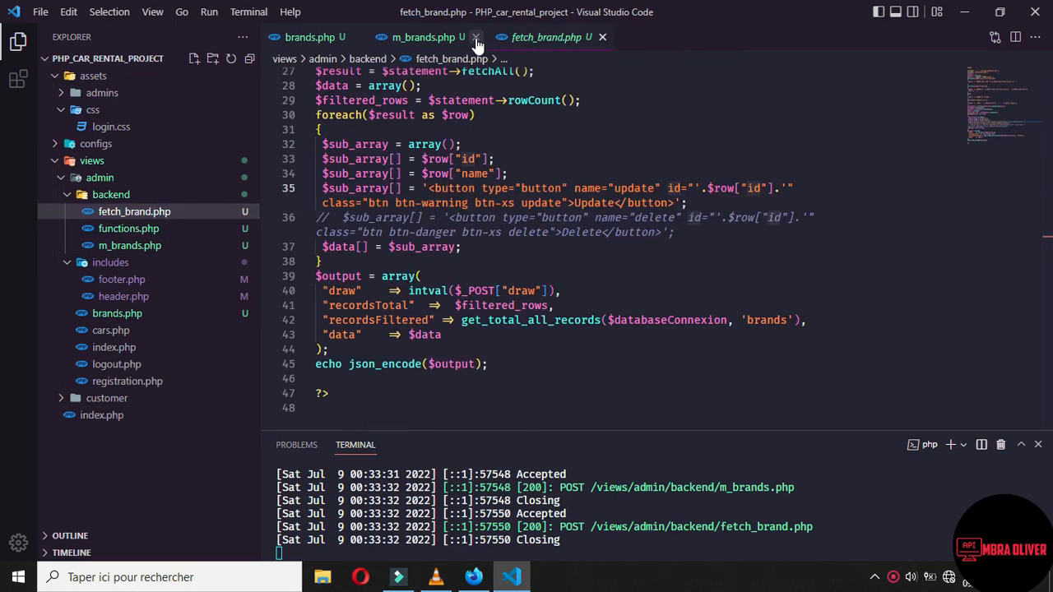
{"action": "left_click", "coordinate": [476, 37]}
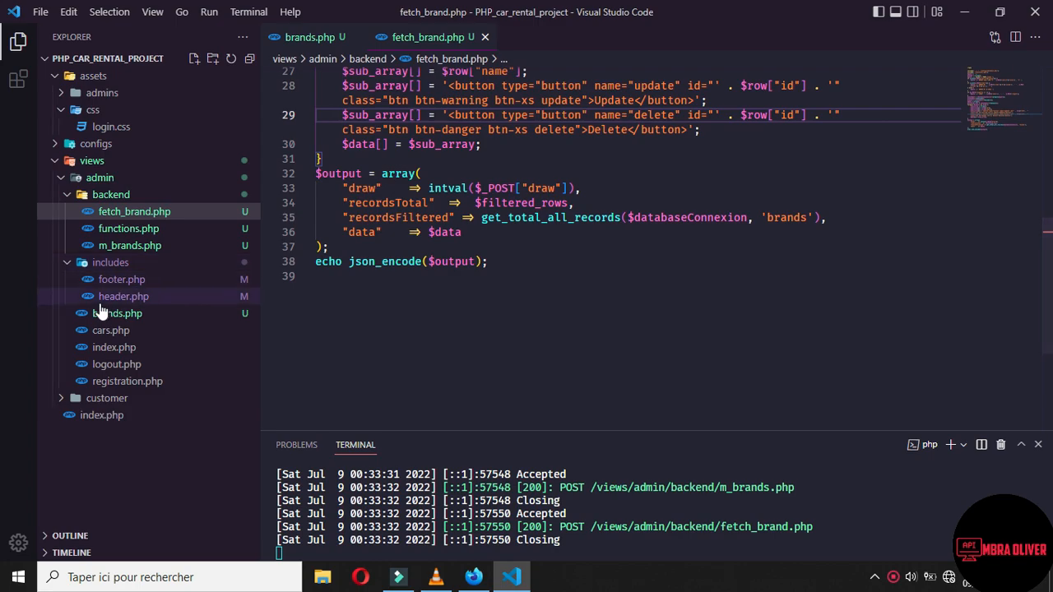
{"action": "left_click", "coordinate": [117, 313]}
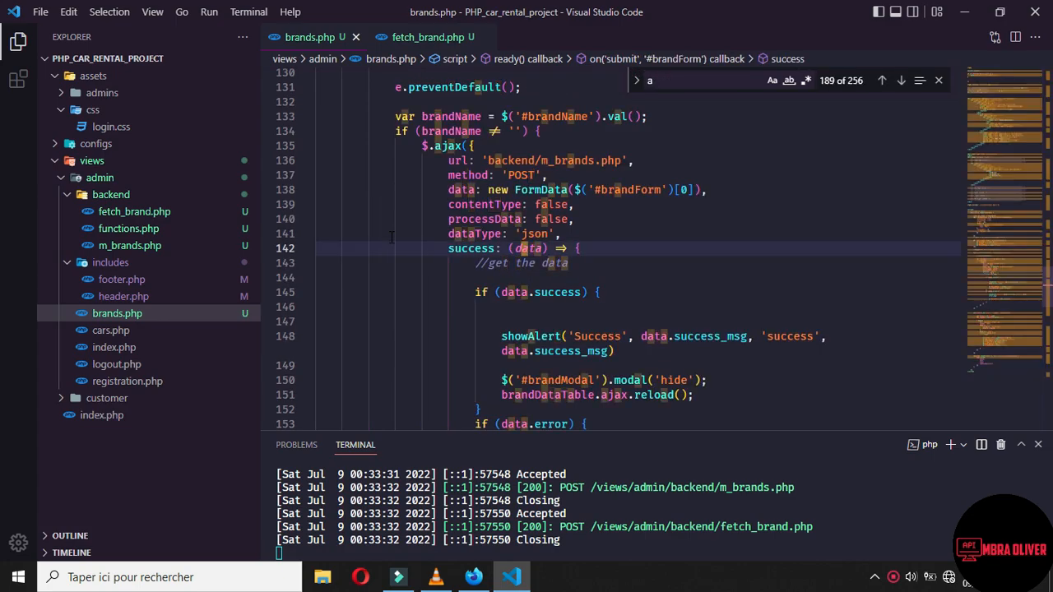
Rename the brand table's Actions header to Edit and add a Delete header.
{"action": "type", "text": "tabe"}
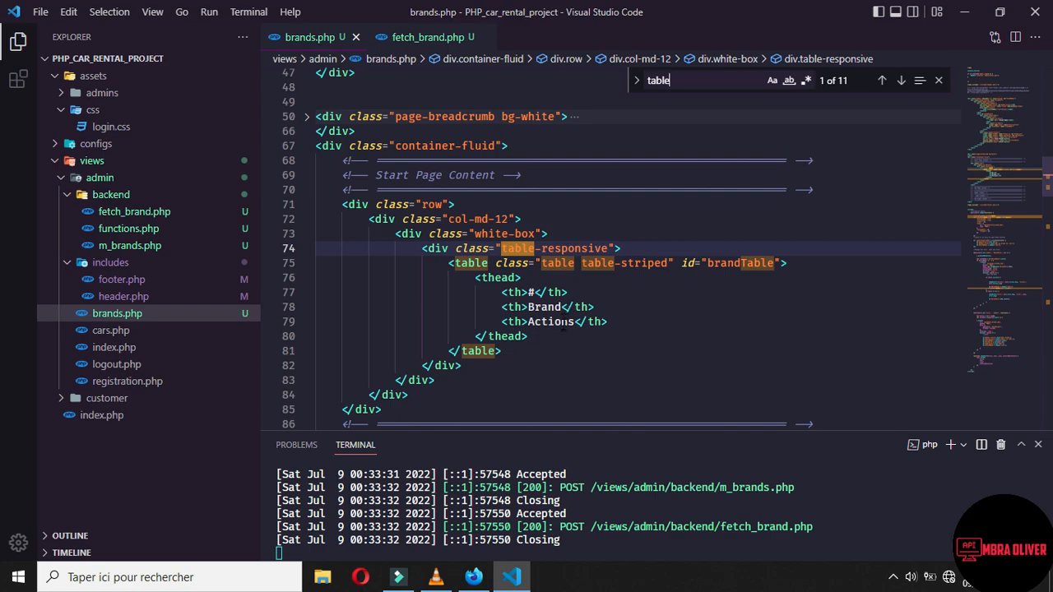
{"action": "left_click", "coordinate": [551, 322]}
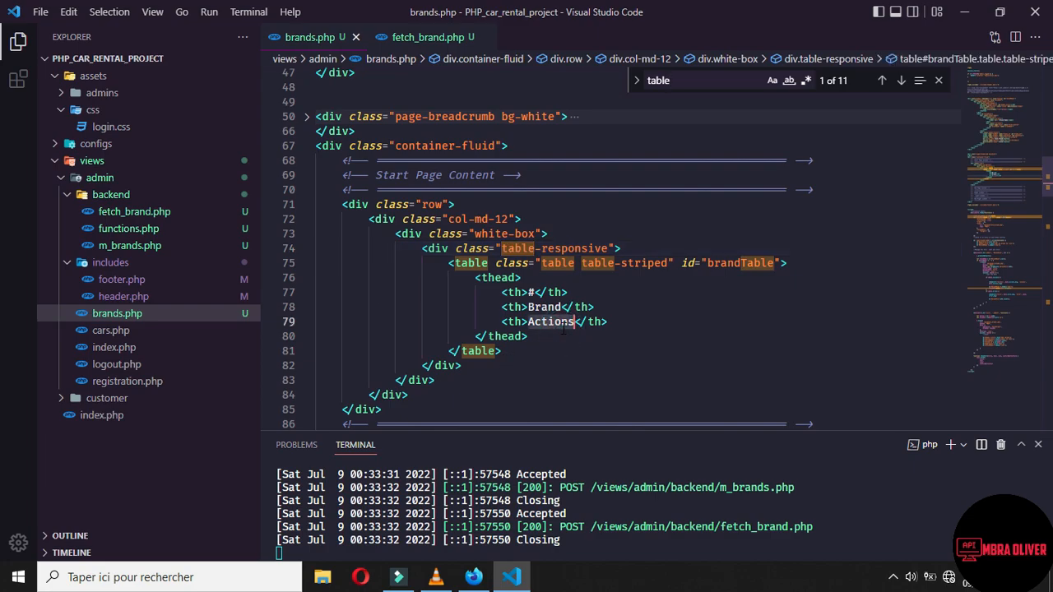
{"action": "type", "text": "Edit"}
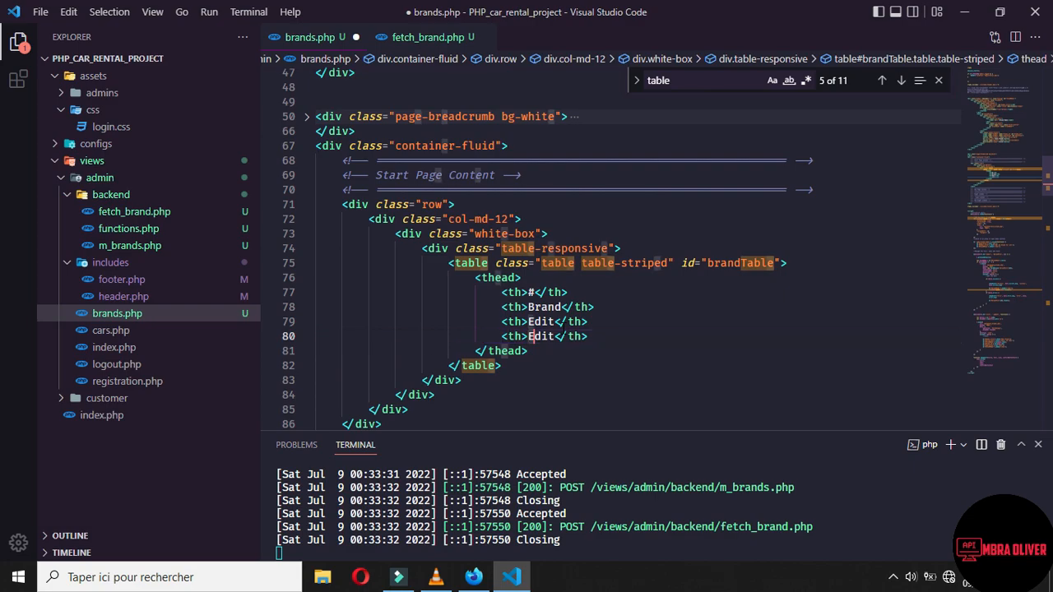
{"action": "type", "text": "Delete"}
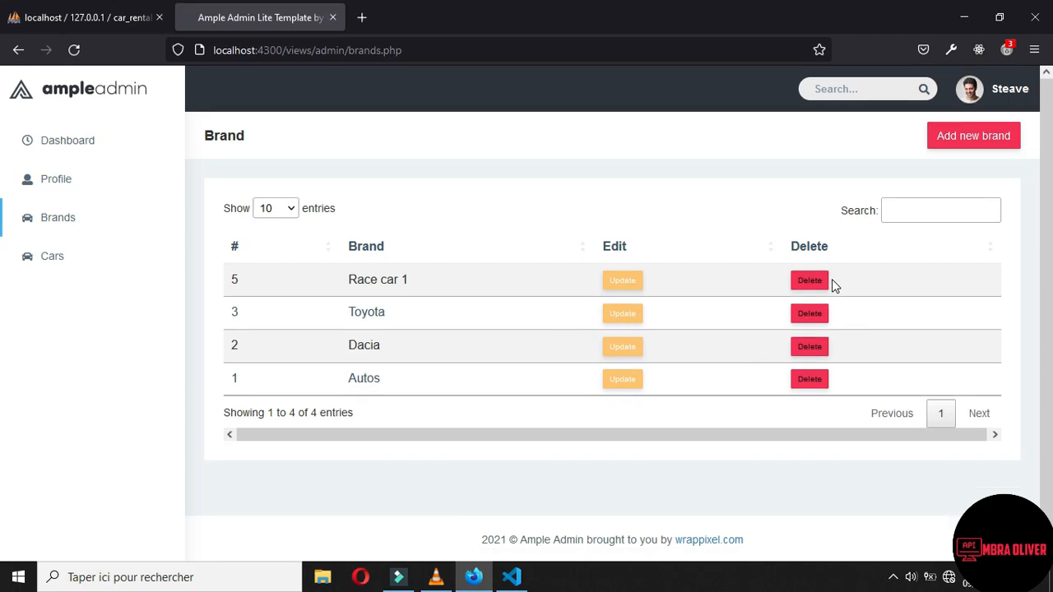
{"action": "mouse_move", "coordinate": [670, 301]}
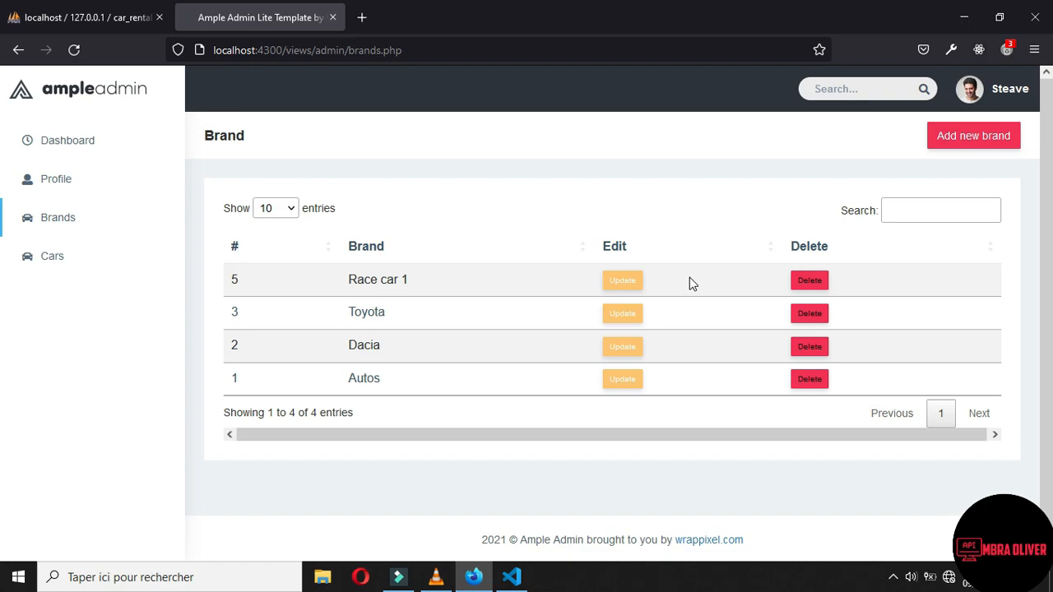
Check the delete button class in fetch_brand.php, then find brands.php's .update handler.
{"action": "left_click", "coordinate": [510, 577]}
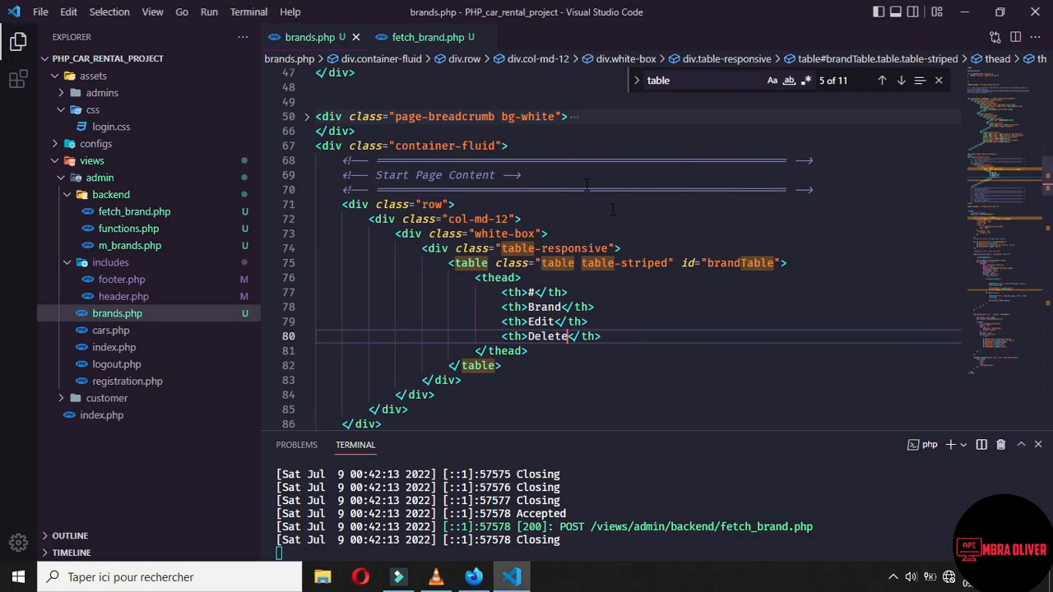
{"action": "left_click", "coordinate": [428, 37]}
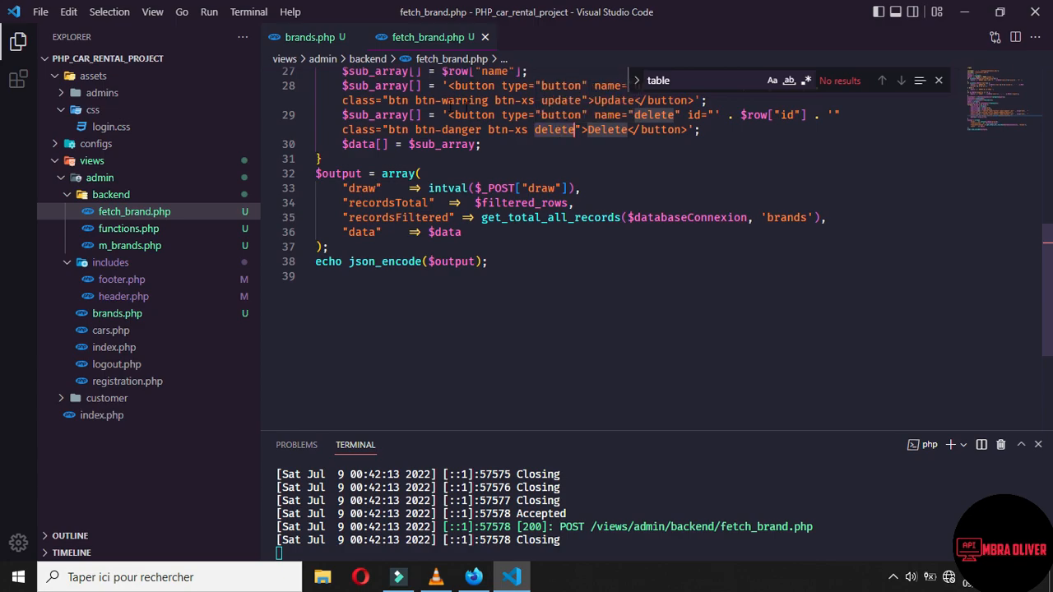
{"action": "left_click", "coordinate": [310, 37]}
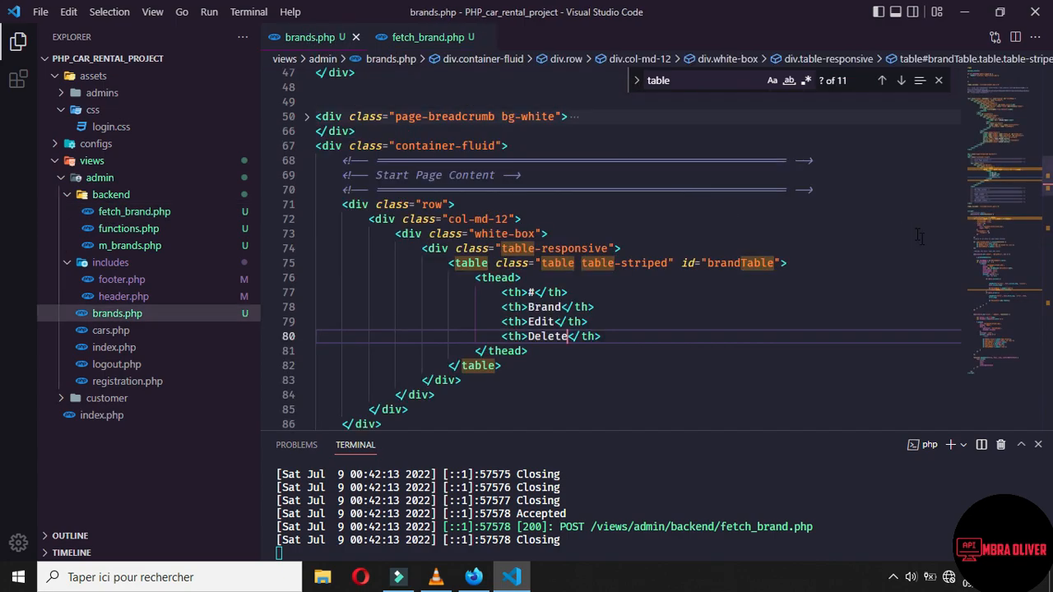
{"action": "scroll", "scroll_direction": "down", "scroll_amount": 3}
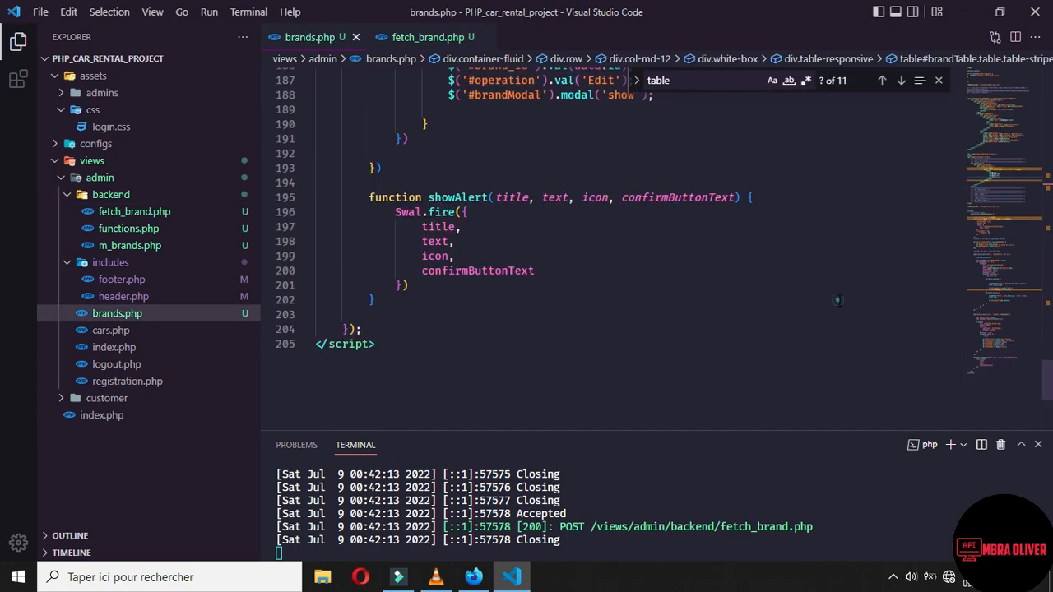
{"action": "scroll", "scroll_direction": "up", "scroll_amount": 3}
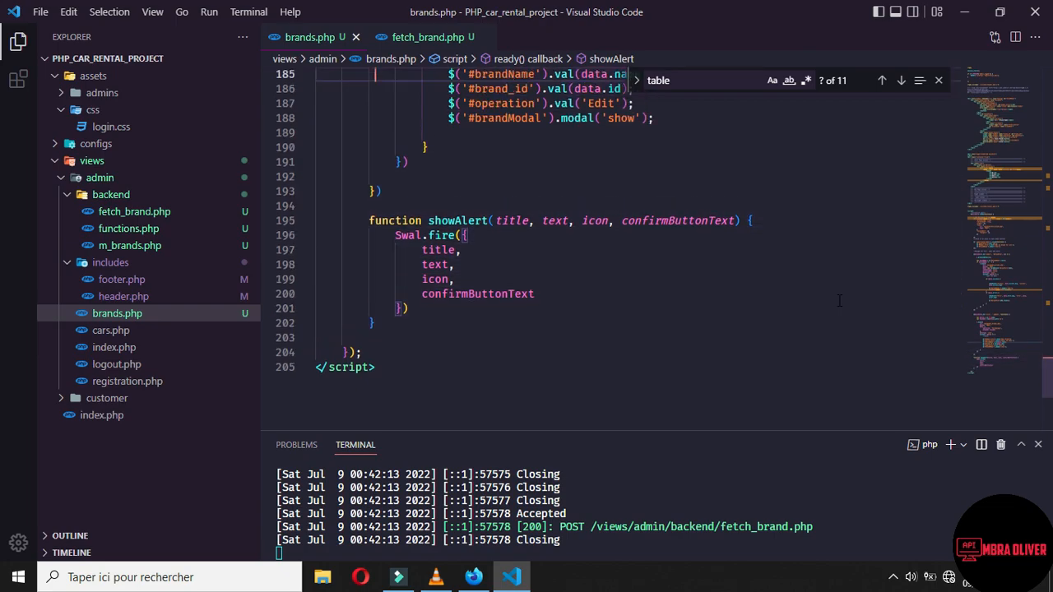
{"action": "scroll", "scroll_direction": "up", "scroll_amount": 3}
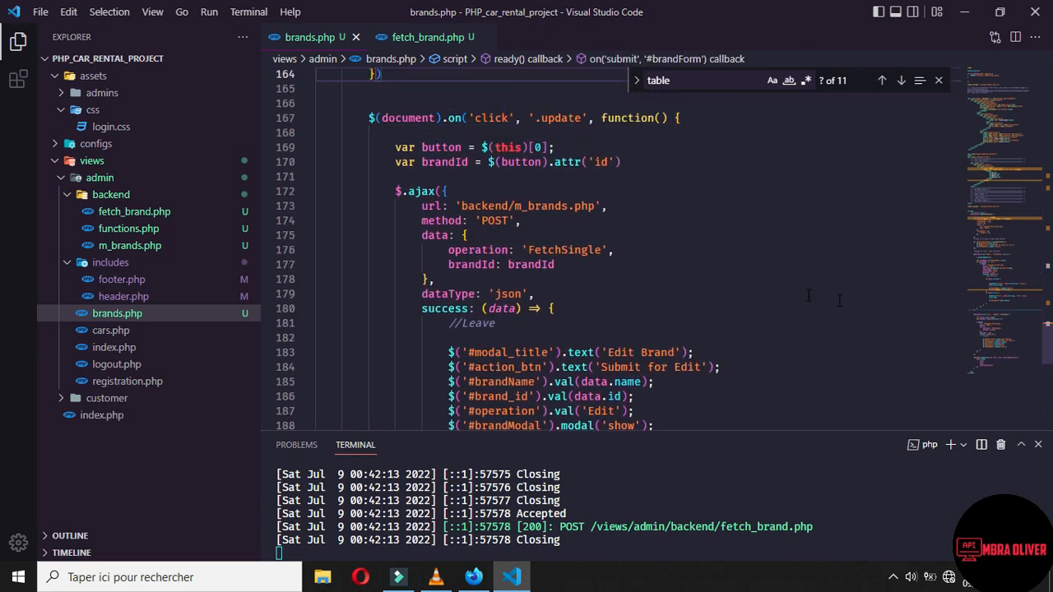
{"action": "mouse_move", "coordinate": [307, 123]}
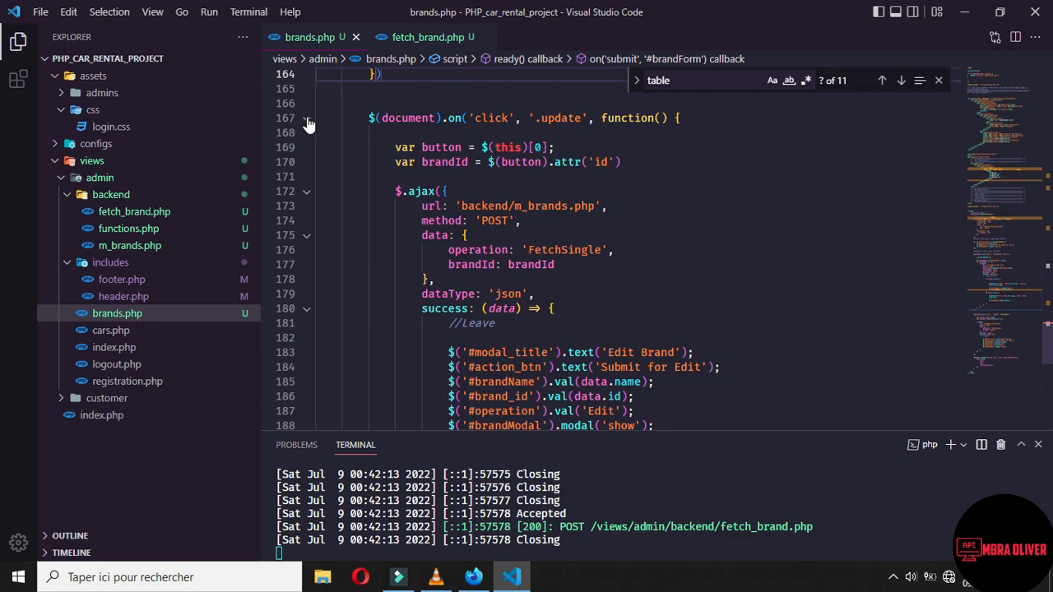
Duplicate the .update handler as a .delete handler sending DeleteSingle instead of FetchSingle.
{"action": "left_click", "coordinate": [306, 117]}
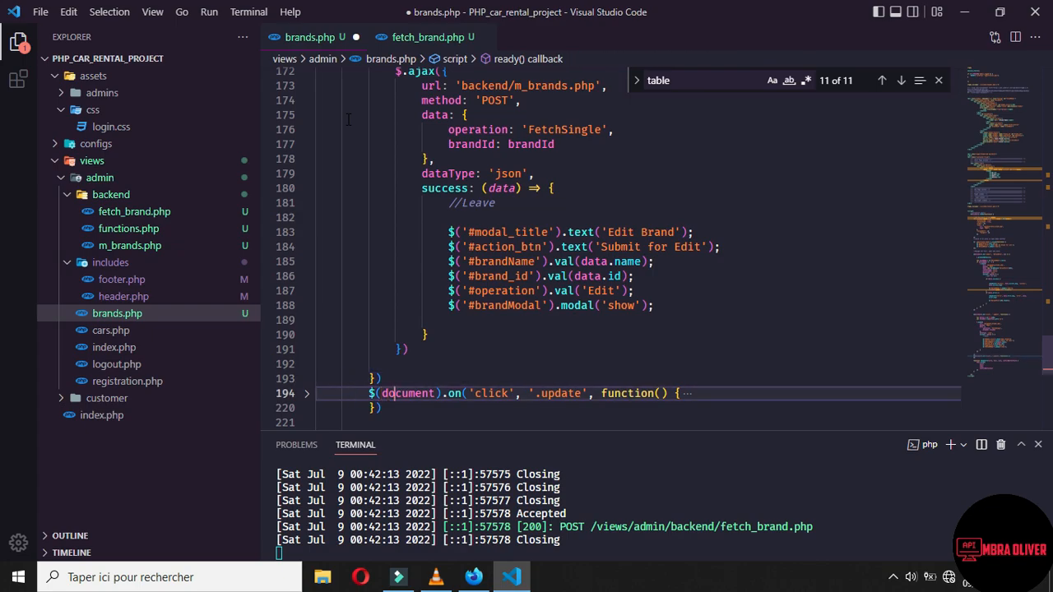
{"action": "double_click", "coordinate": [559, 393]}
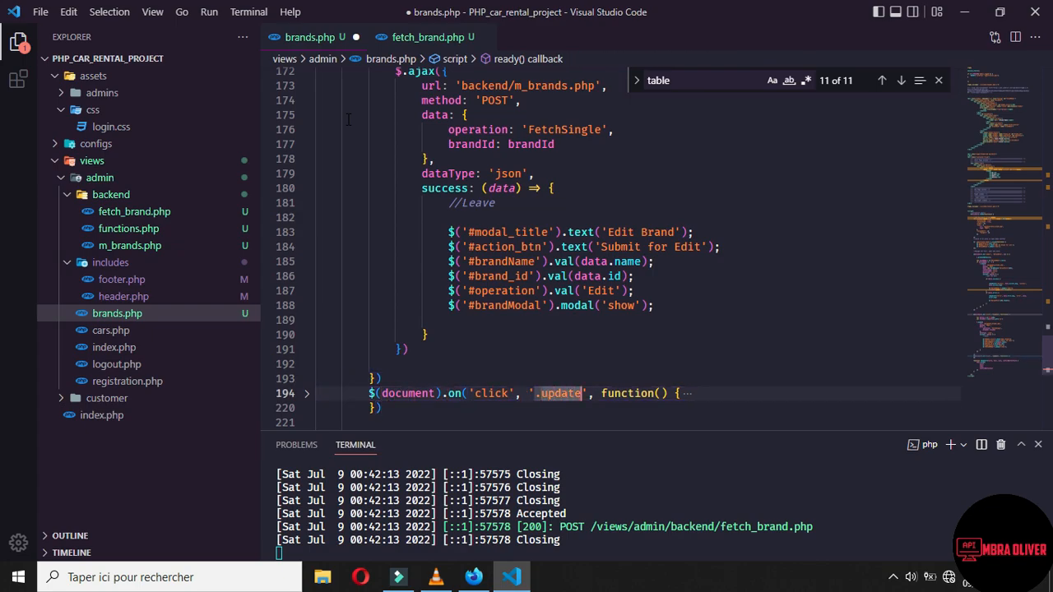
{"action": "type", "text": "delete"}
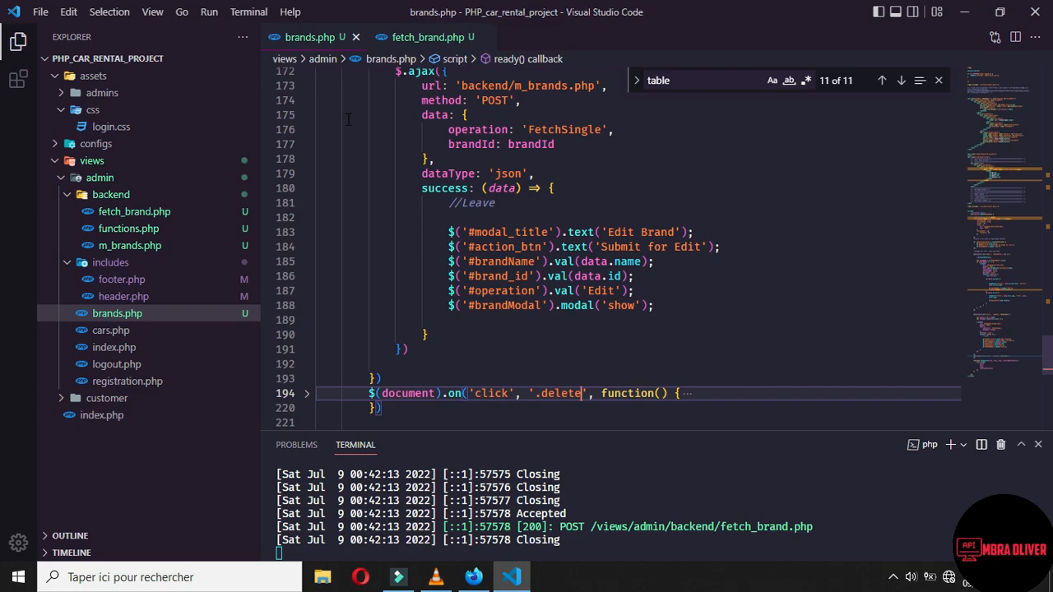
{"action": "scroll", "scroll_direction": "down", "scroll_amount": 3}
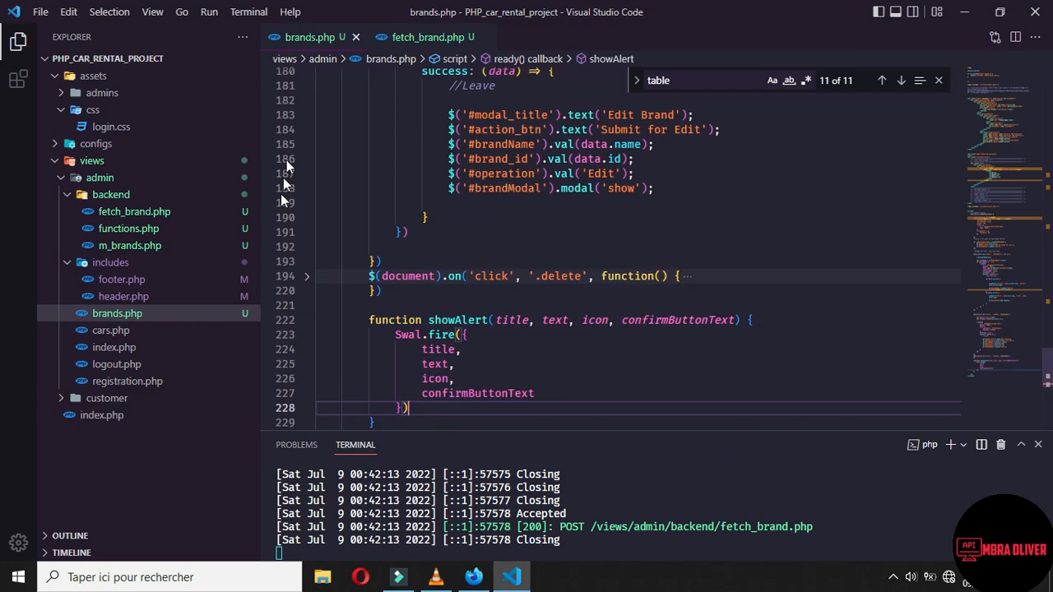
{"action": "left_click", "coordinate": [306, 276]}
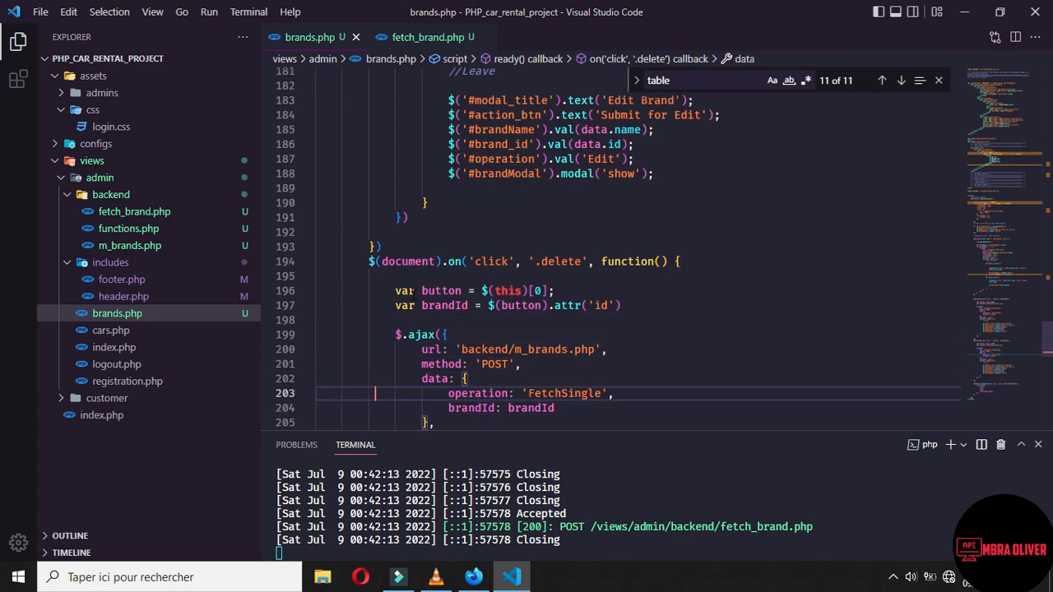
{"action": "double_click", "coordinate": [564, 393]}
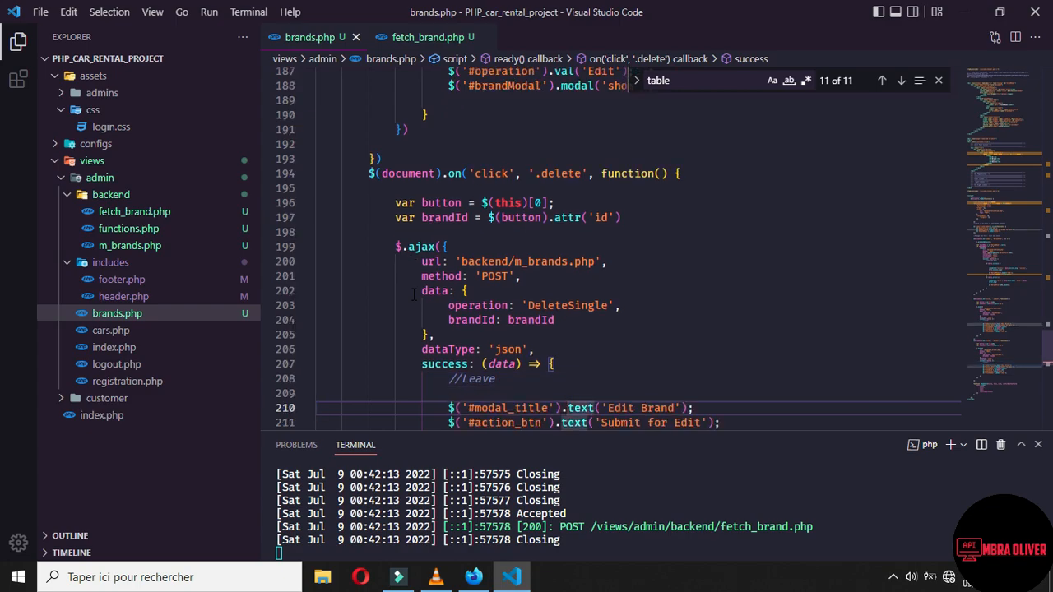
{"action": "scroll", "scroll_direction": "down", "scroll_amount": 3}
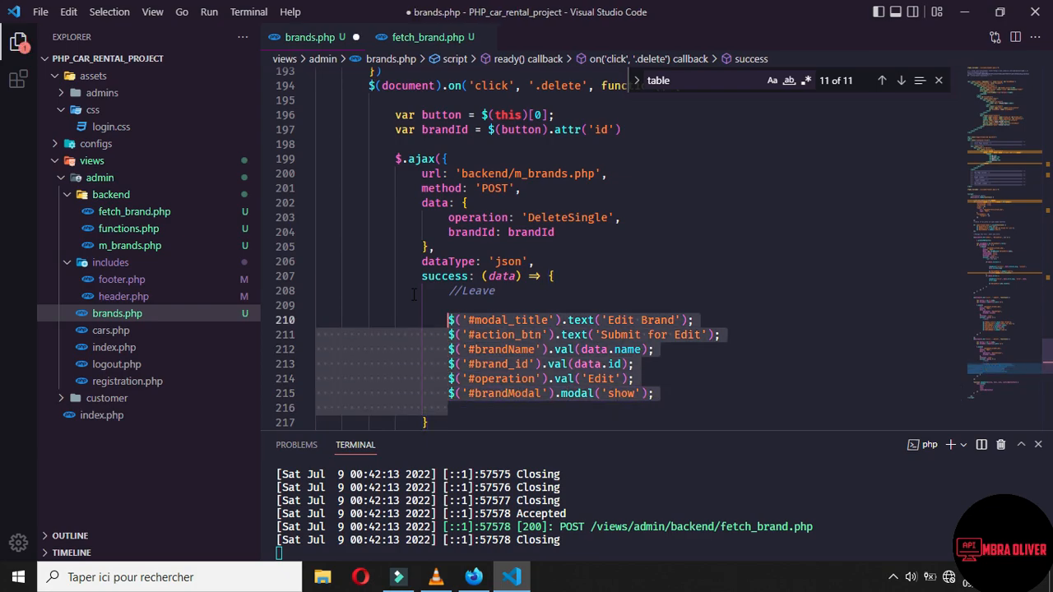
Replace the copied edit-modal lines in the success callback with a showAlert call.
{"action": "key", "text": "Delete"}
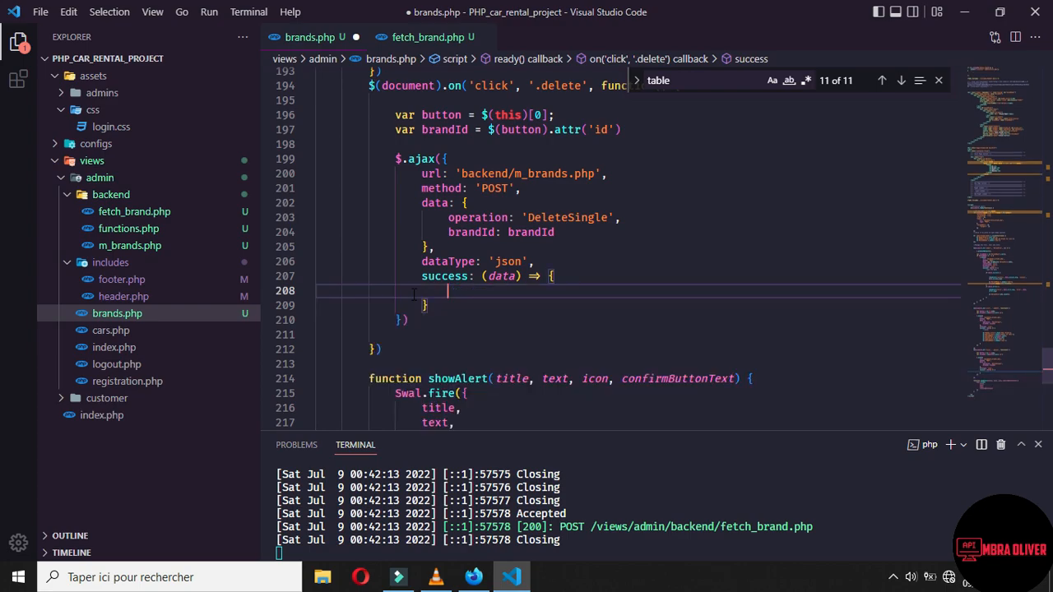
{"action": "type", "text": "showAlert(data."}
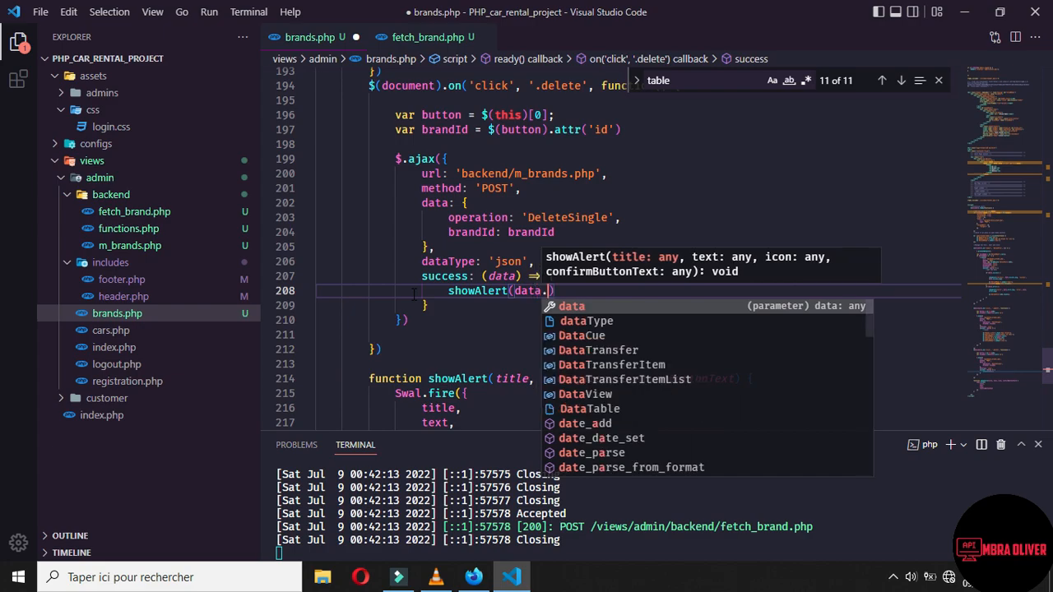
{"action": "type", "text": "title,"}
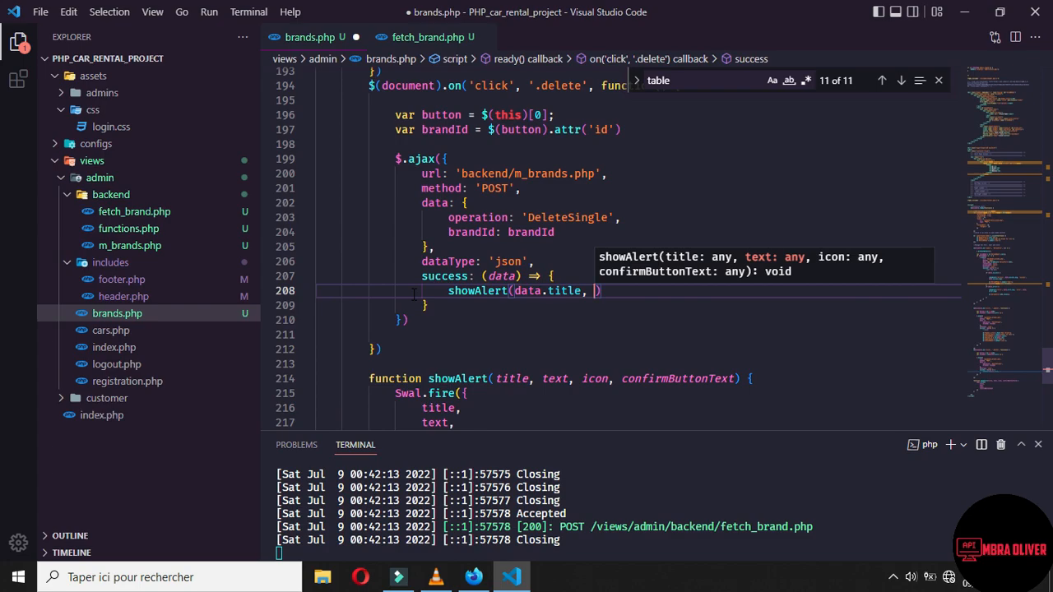
{"action": "type", "text": "d"}
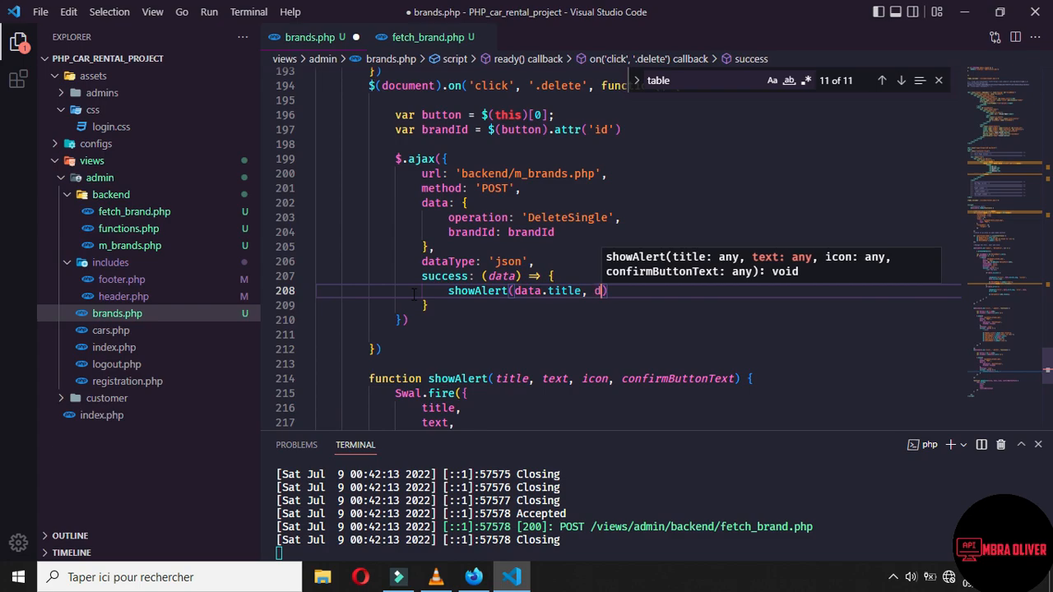
{"action": "type", "text": "ata.text"}
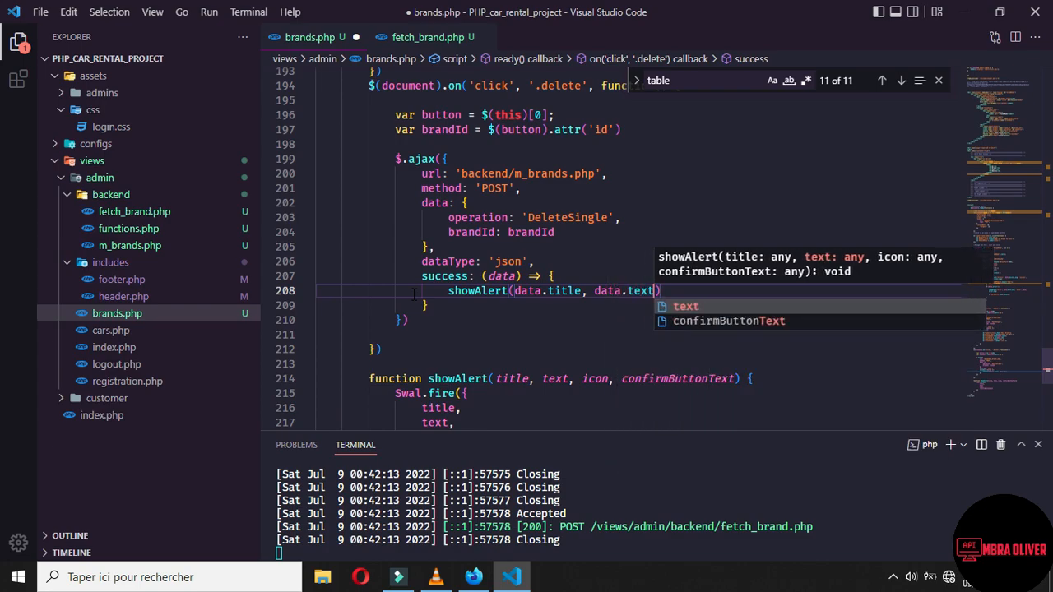
{"action": "type", "text": ", 'e'"}
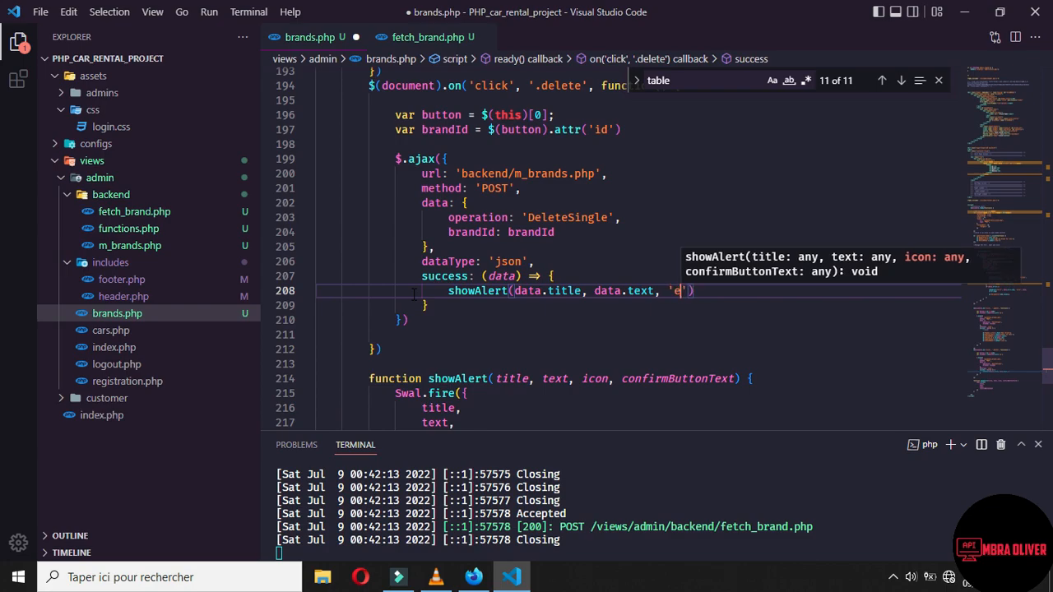
{"action": "type", "text": "r"}
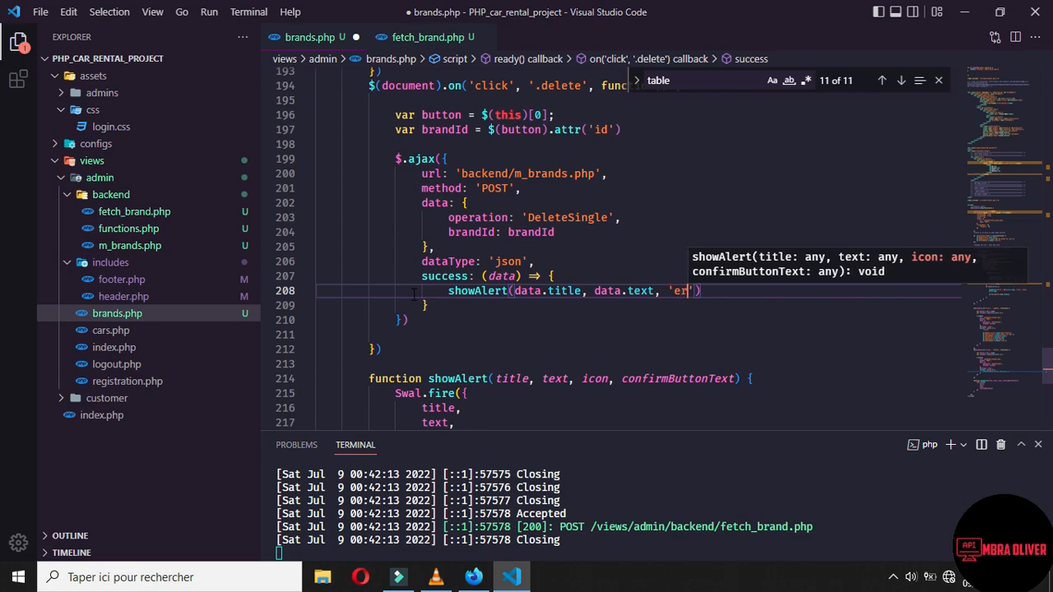
{"action": "type", "text": "ror',"}
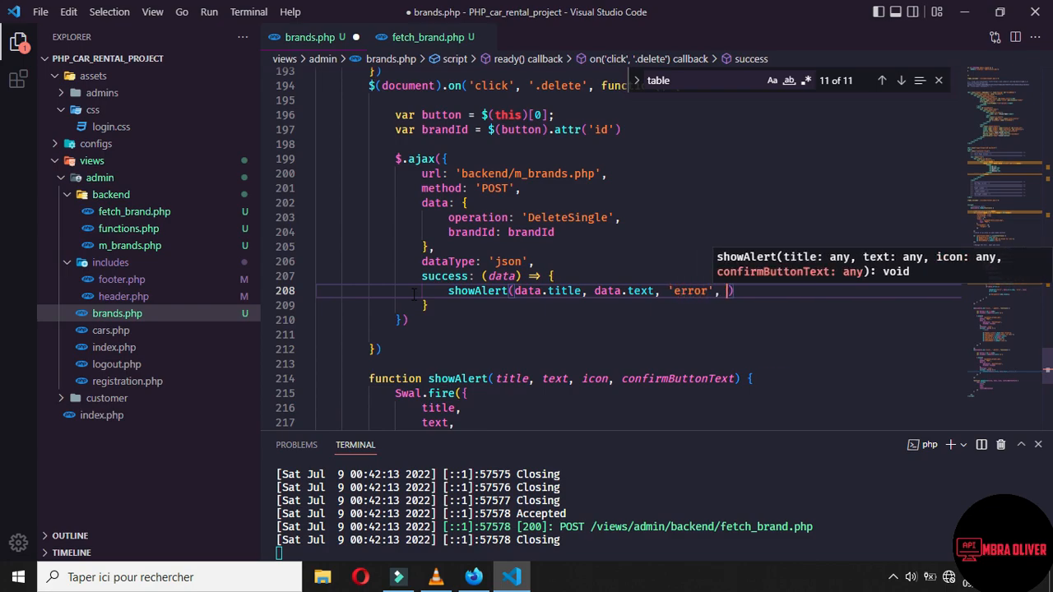
{"action": "type", "text": "''"}
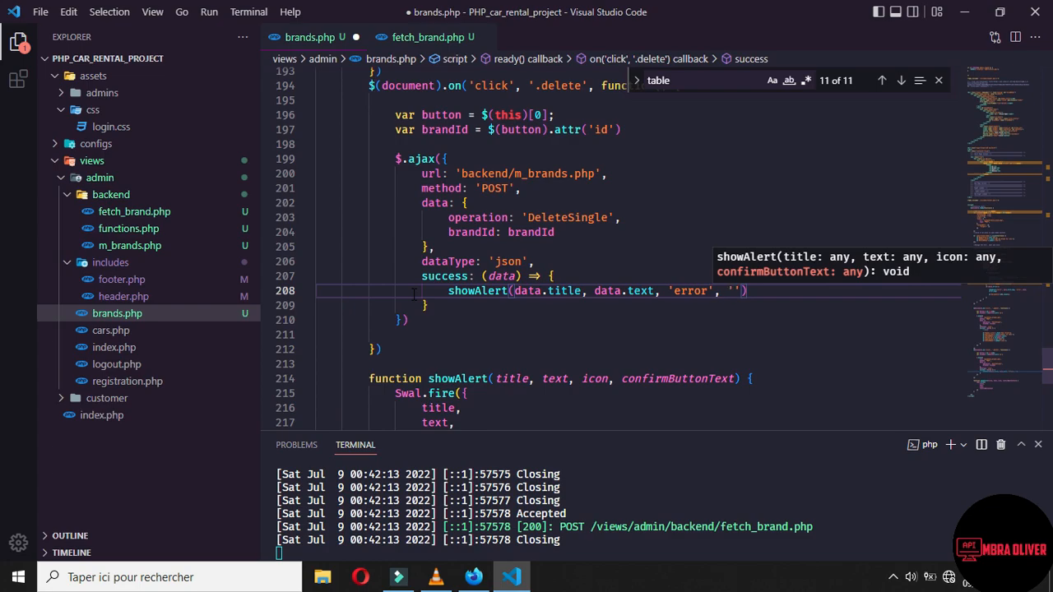
Give the alert the title 'Brand Deleted' and message 'Brand deleted successfully'.
{"action": "type", "text": "Brand De"}
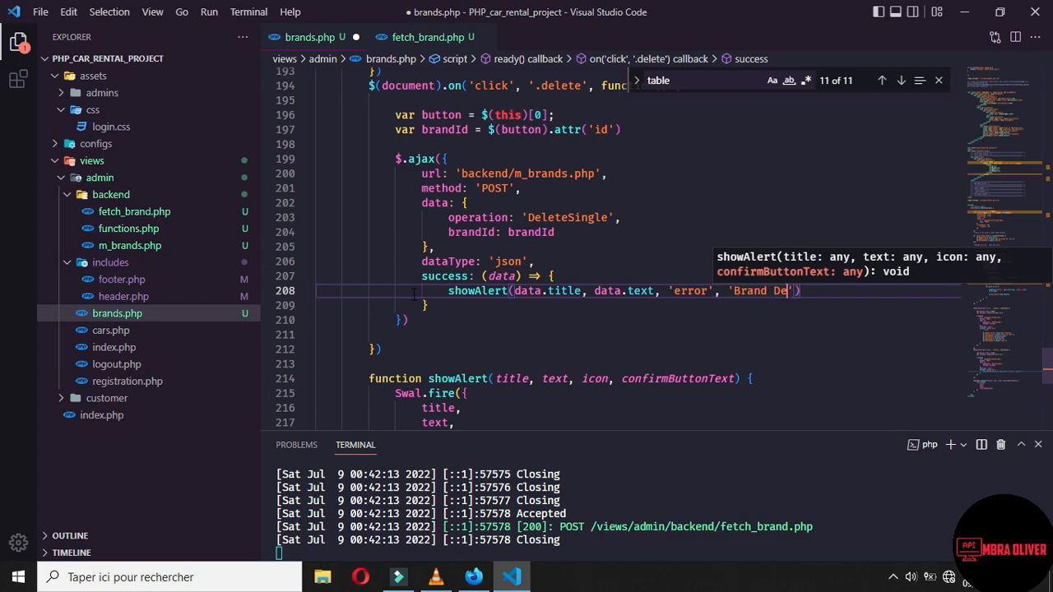
{"action": "type", "text": "m"}
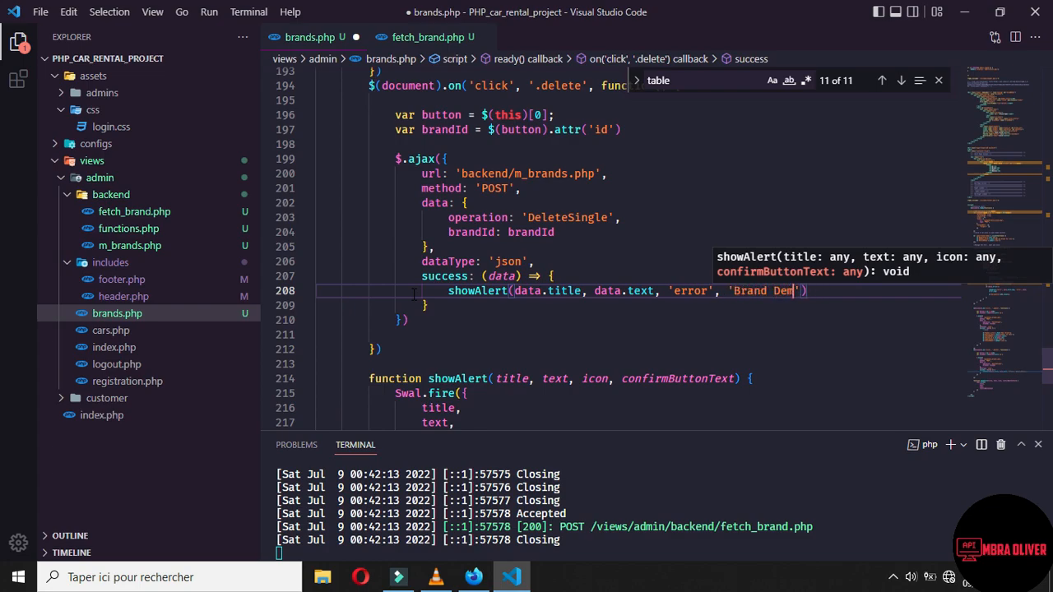
{"action": "type", "text": "eted"}
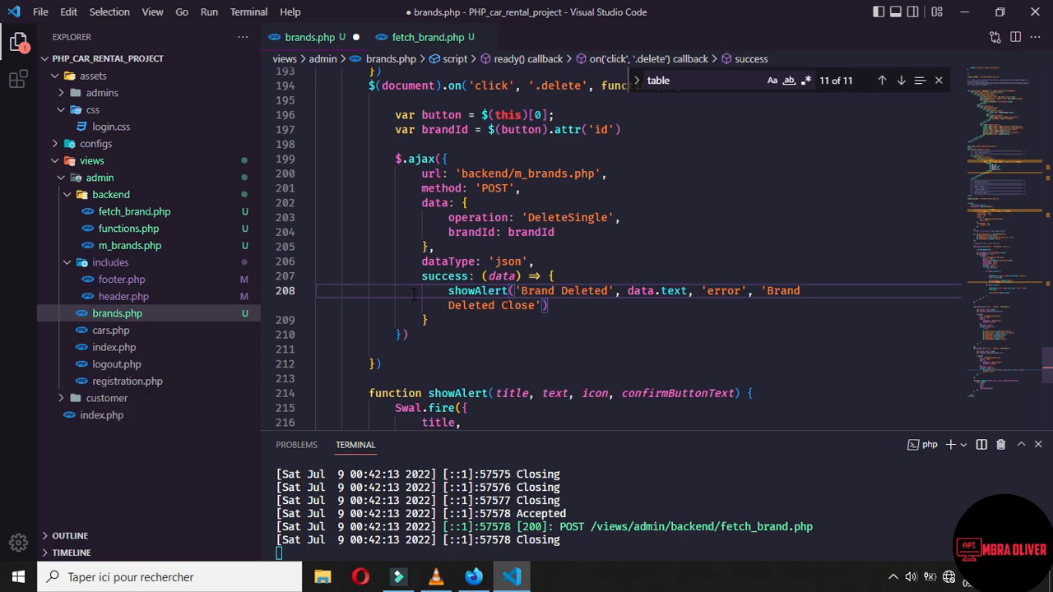
{"action": "double_click", "coordinate": [639, 290]}
{"action": "type", "text": "'Brand deleted successfully'"}
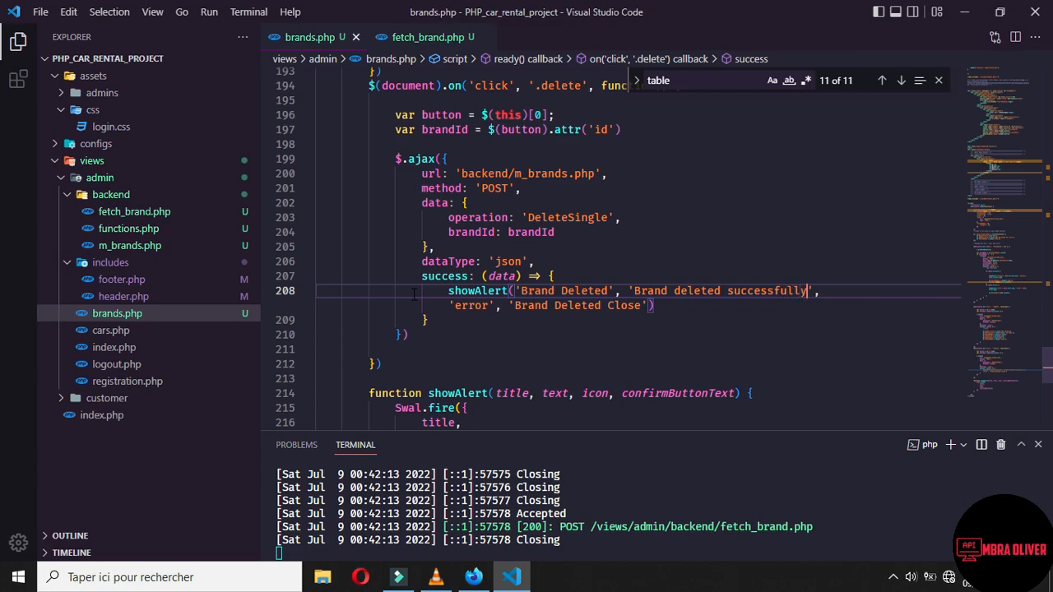
{"action": "double_click", "coordinate": [566, 218]}
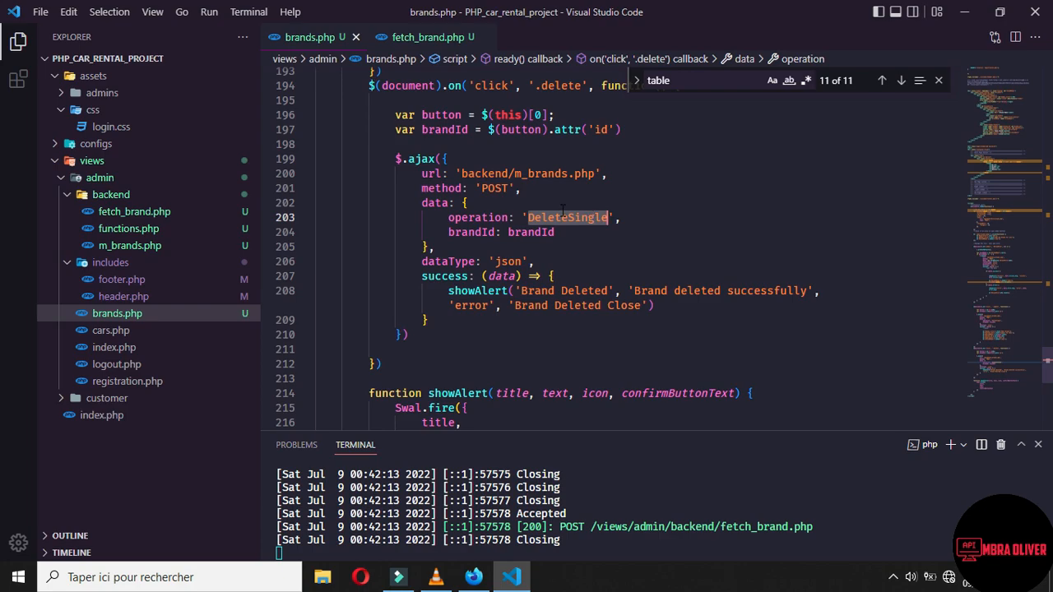
{"action": "mouse_move", "coordinate": [130, 246]}
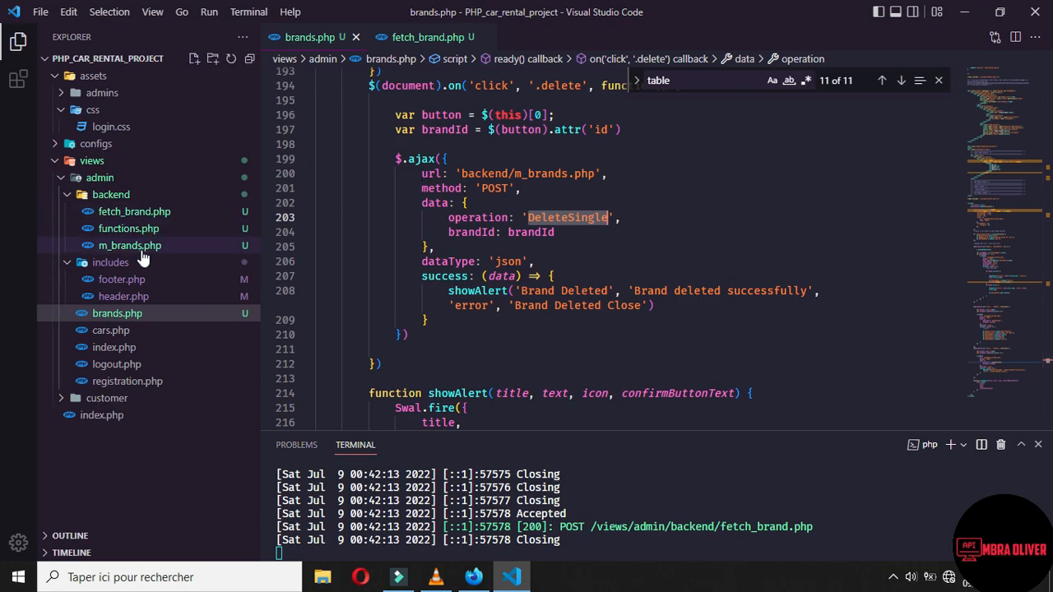
Add a DeleteSingle branch to m_brands.php with a prepared DELETE query on brands.
{"action": "left_click", "coordinate": [130, 246]}
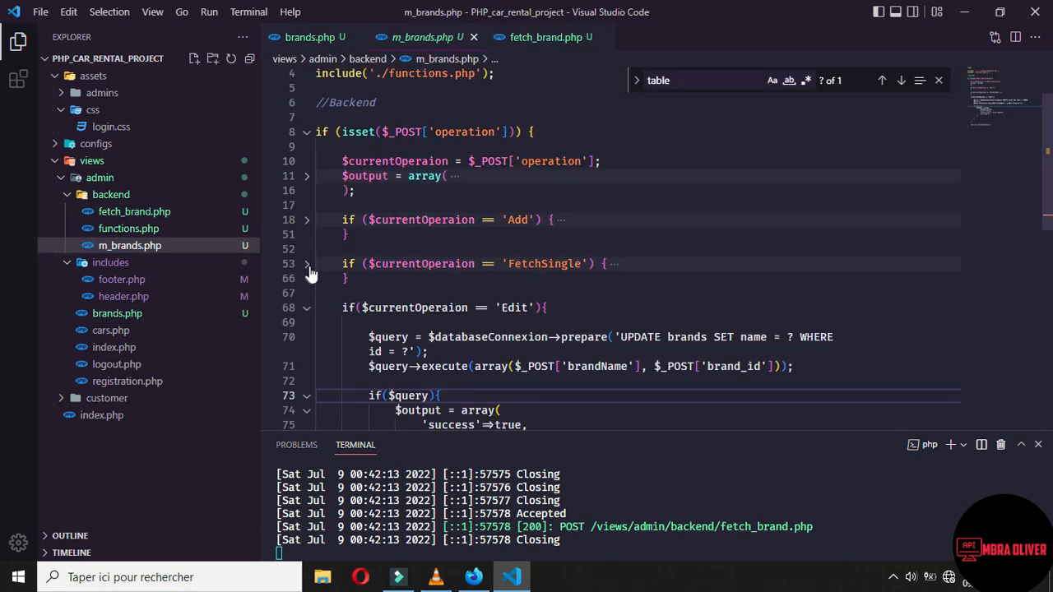
{"action": "left_click", "coordinate": [306, 308]}
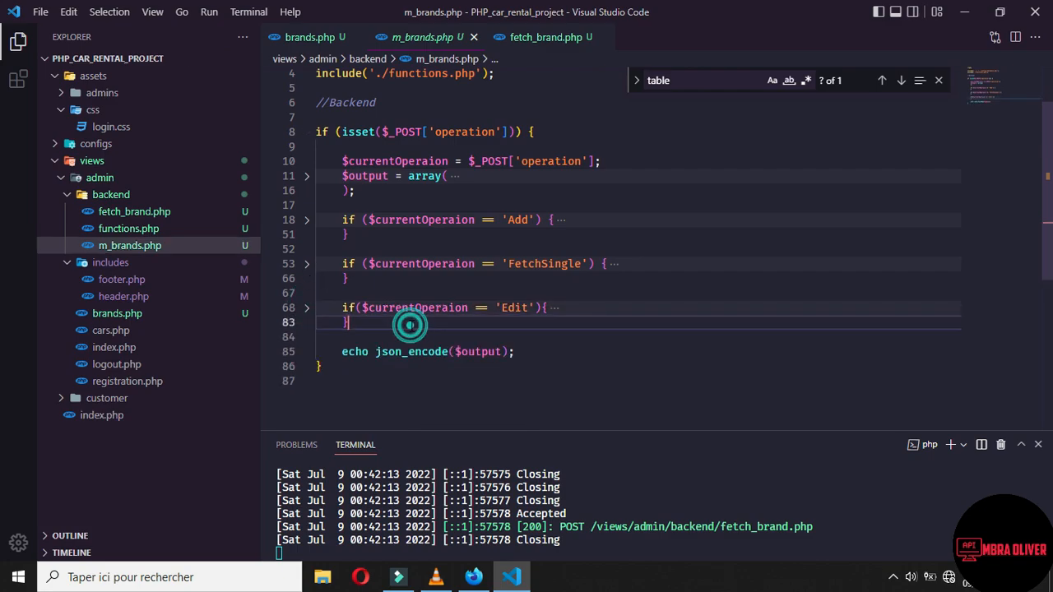
{"action": "type", "text": "if($currentOperaion"}
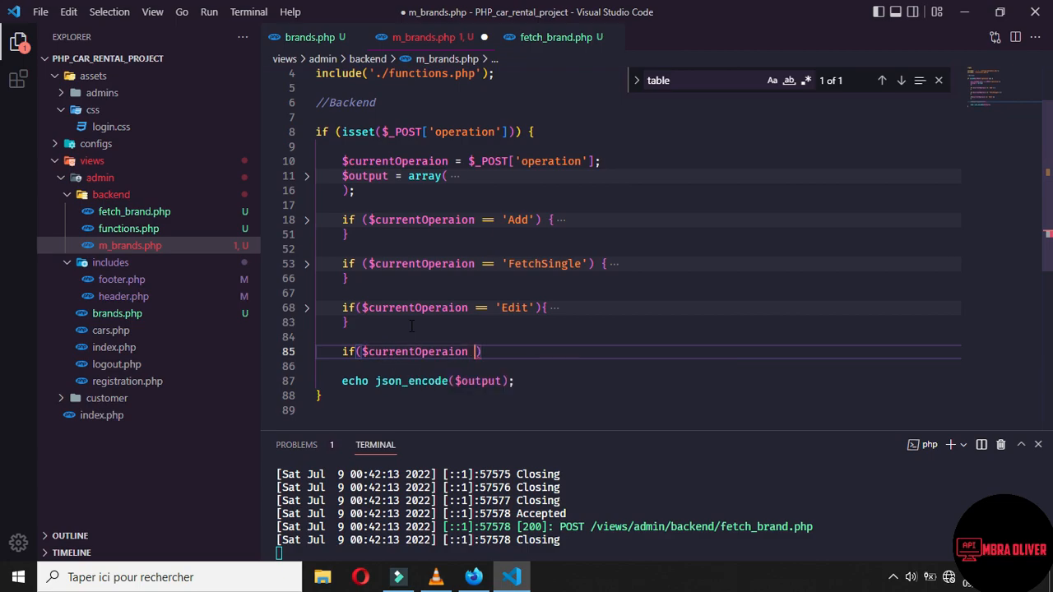
{"action": "type", "text": "== 'DeleteSingle'"}
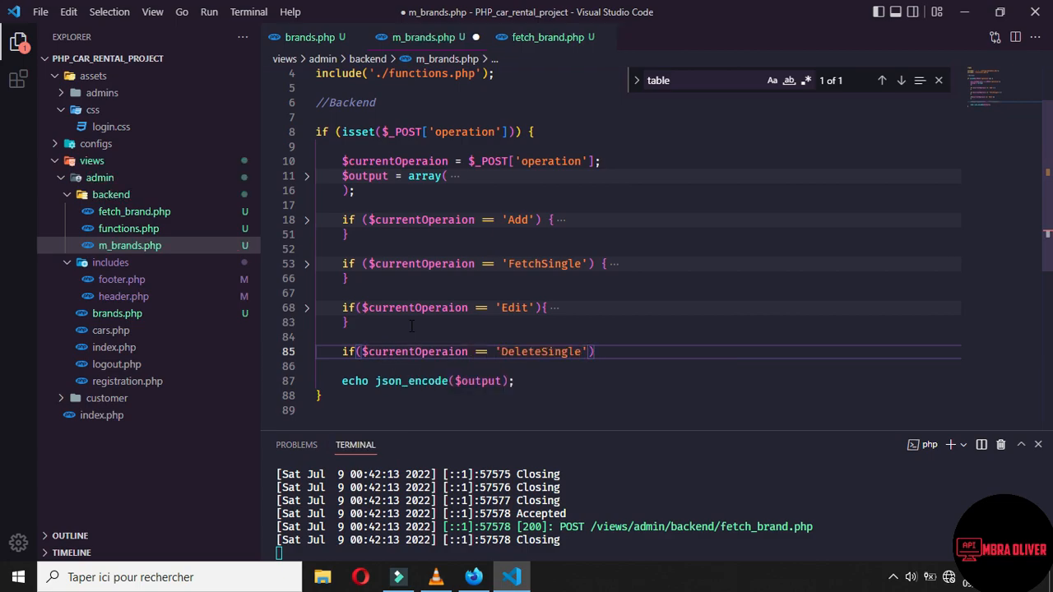
{"action": "type", "text": "{"}
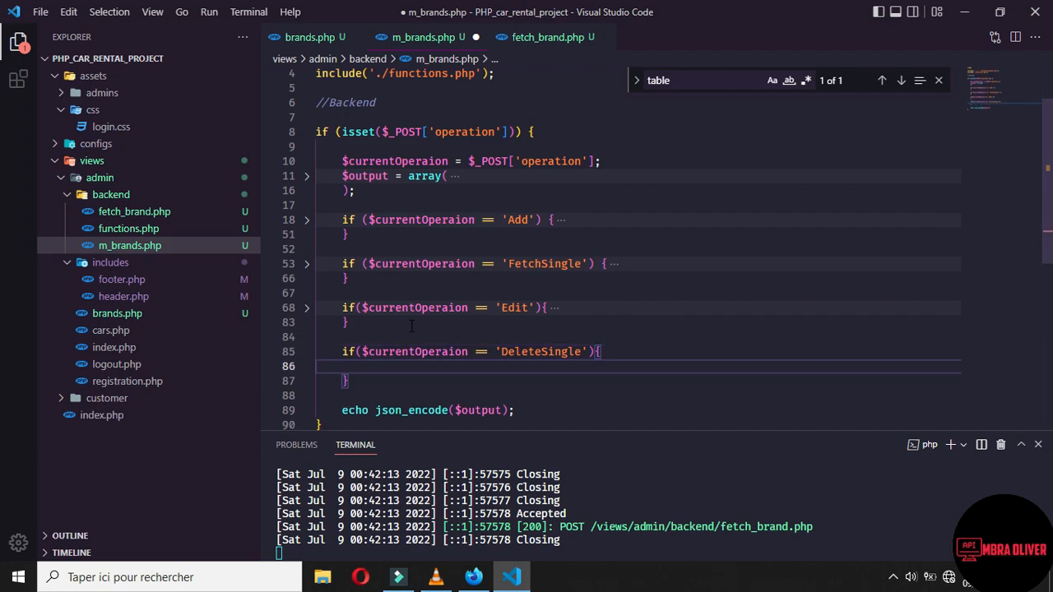
{"action": "type", "text": "$query = $databaseConnexion->"}
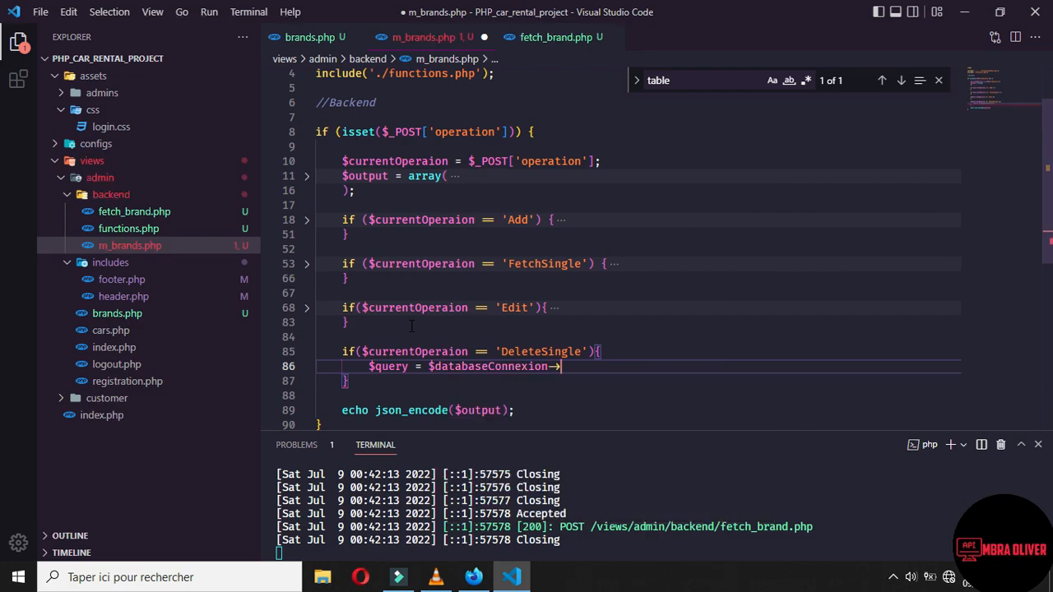
{"action": "type", "text": "prepare("}
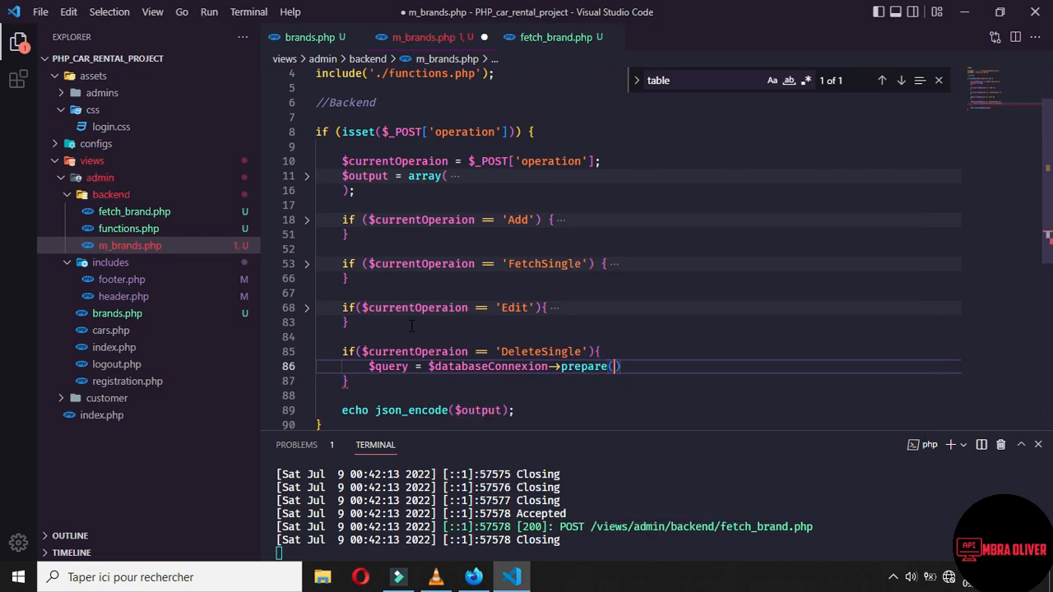
{"action": "type", "text": "'DEL'"}
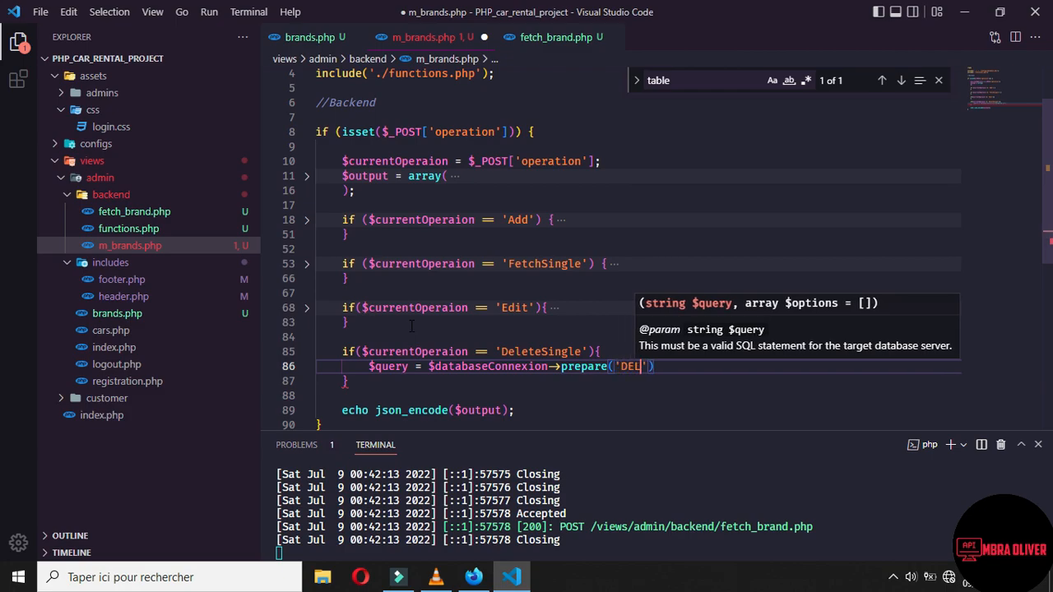
{"action": "type", "text": "ETE"}
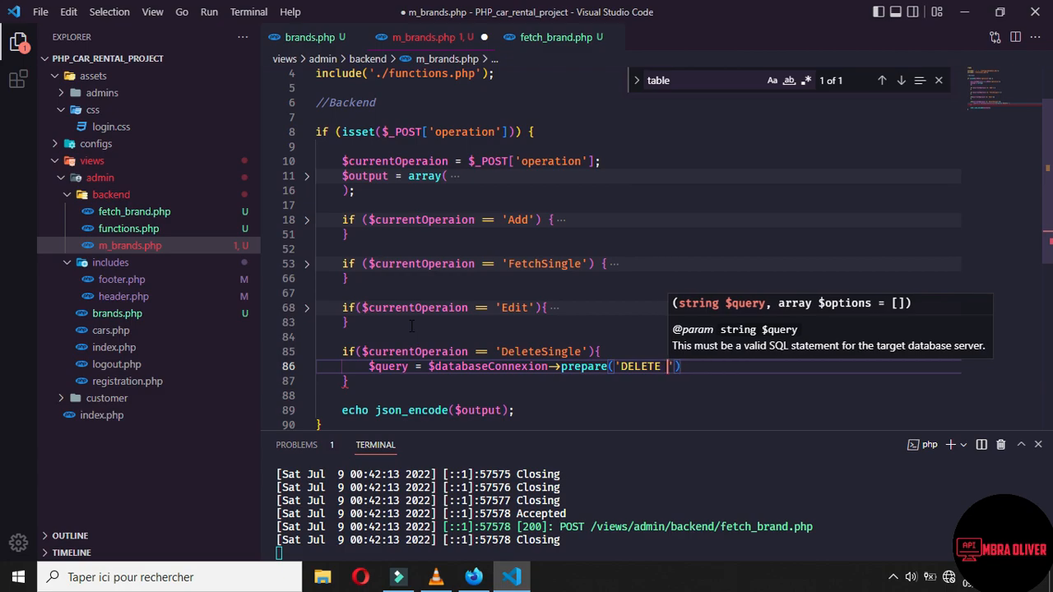
{"action": "type", "text": "* FROM"}
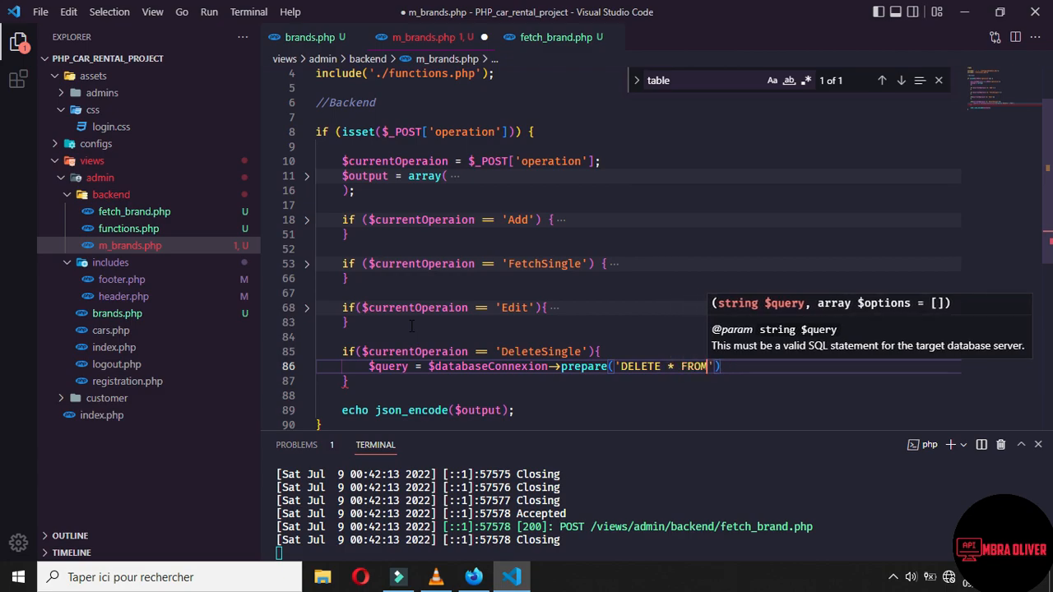
{"action": "type", "text": "brands WHERE id = ?"}
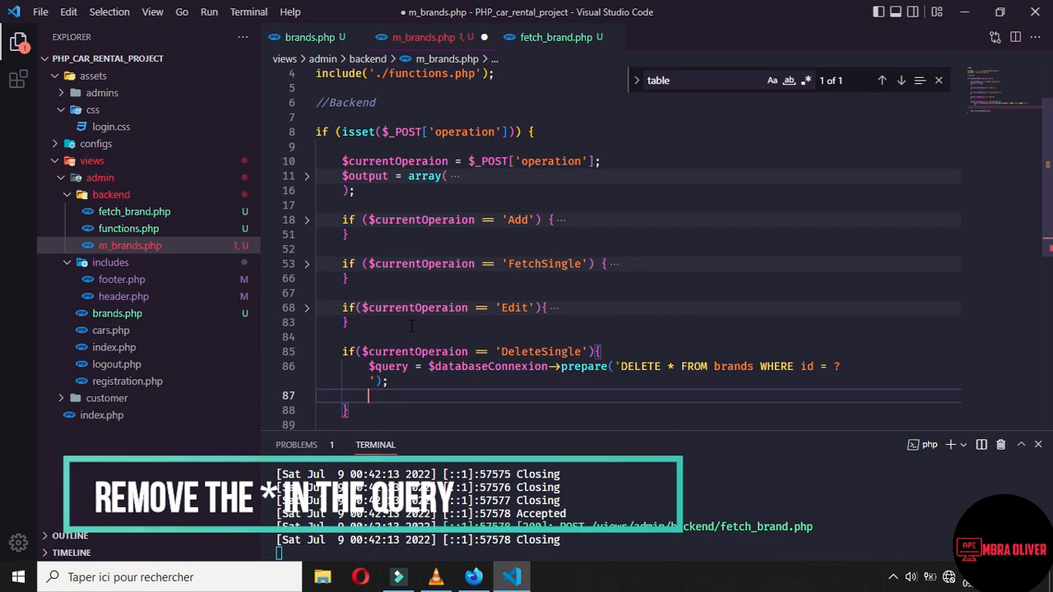
Execute the delete with the POST id, output 'success'=>true, and save m_brands.php.
{"action": "type", "text": "$query-"}
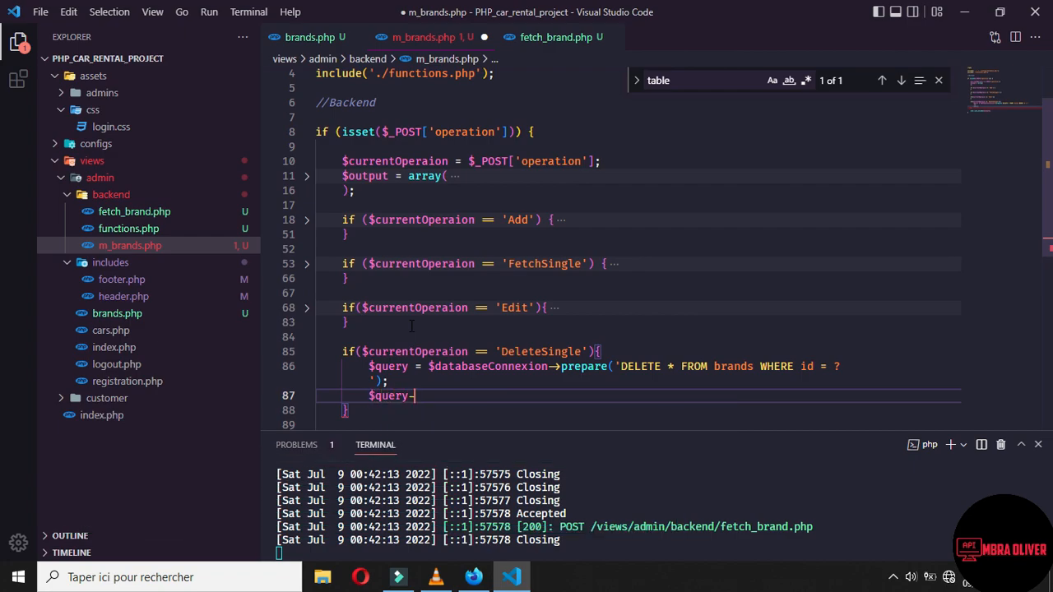
{"action": "type", "text": "execute("}
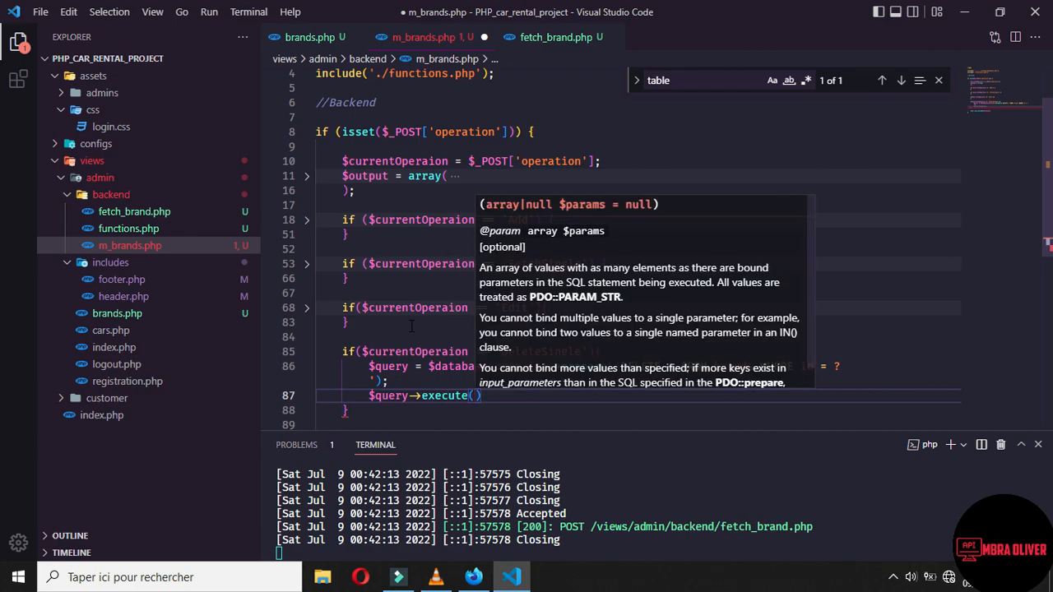
{"action": "type", "text": "array("}
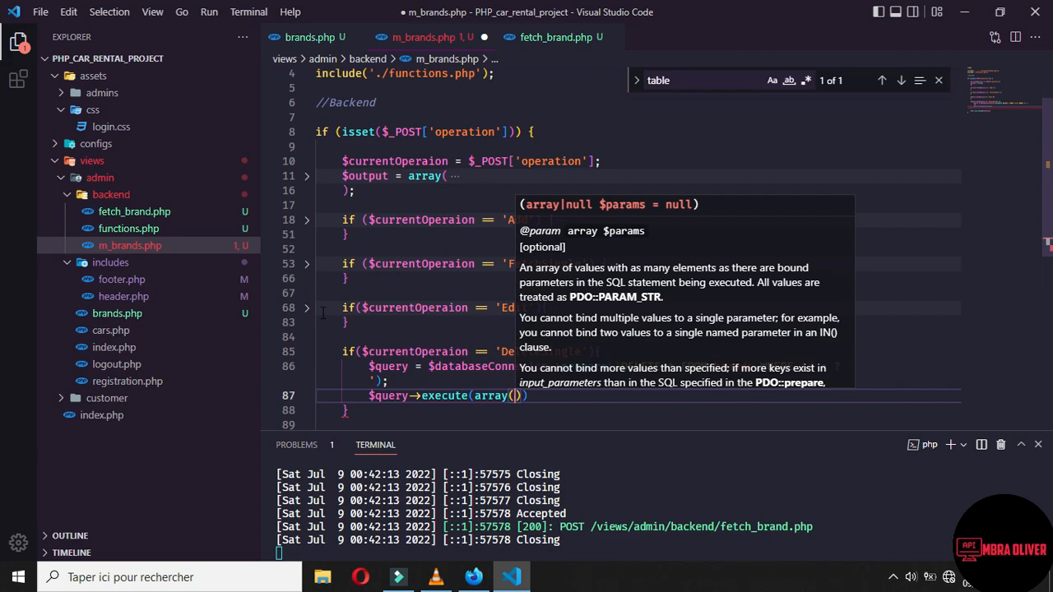
{"action": "left_click", "coordinate": [306, 307]}
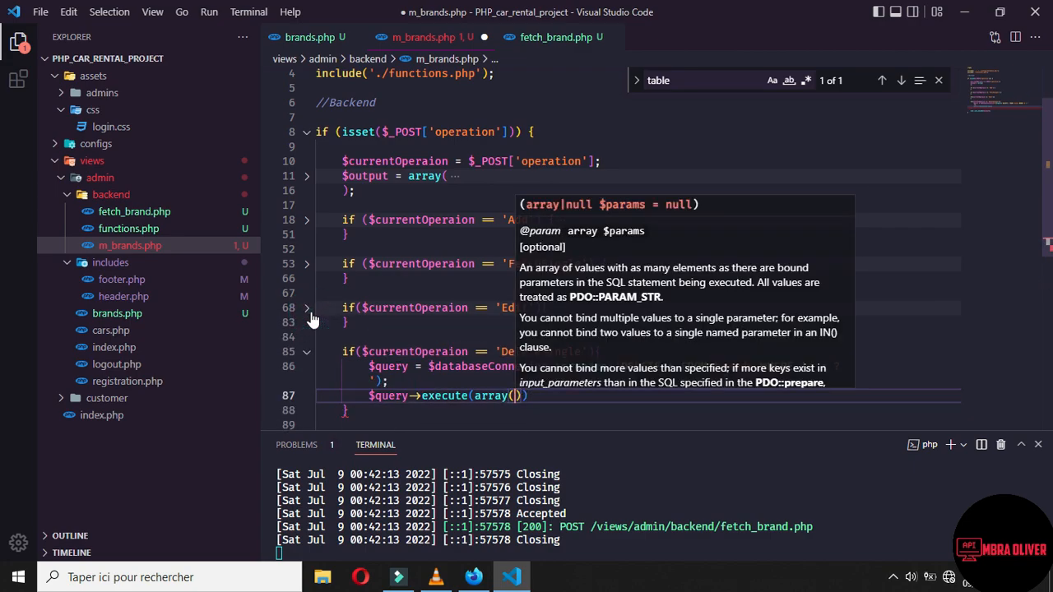
{"action": "type", "text": "$_POST['id"}
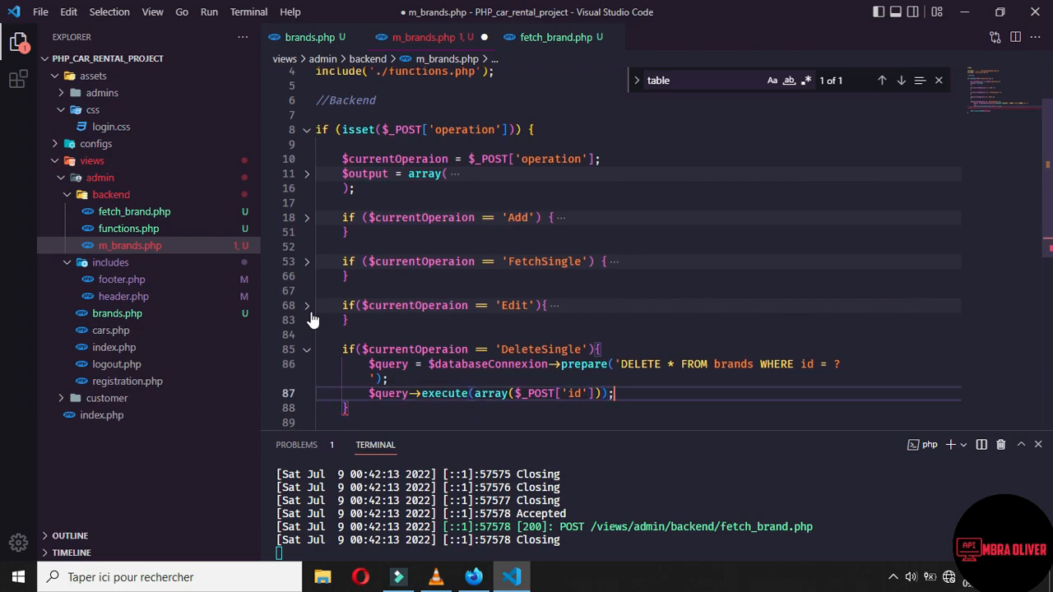
{"action": "key", "text": "Enter"}
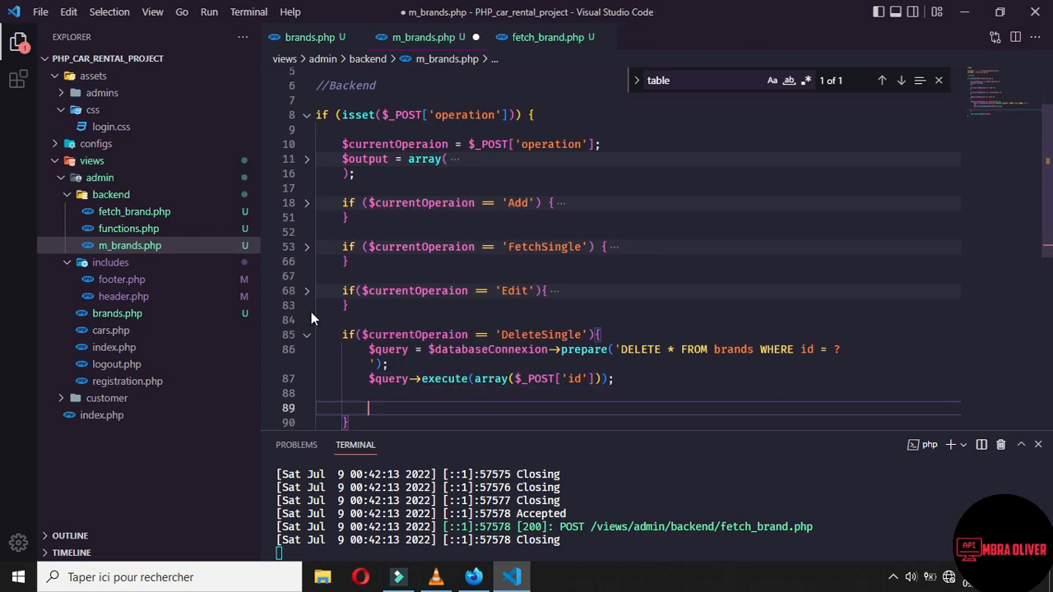
{"action": "type", "text": "$output"}
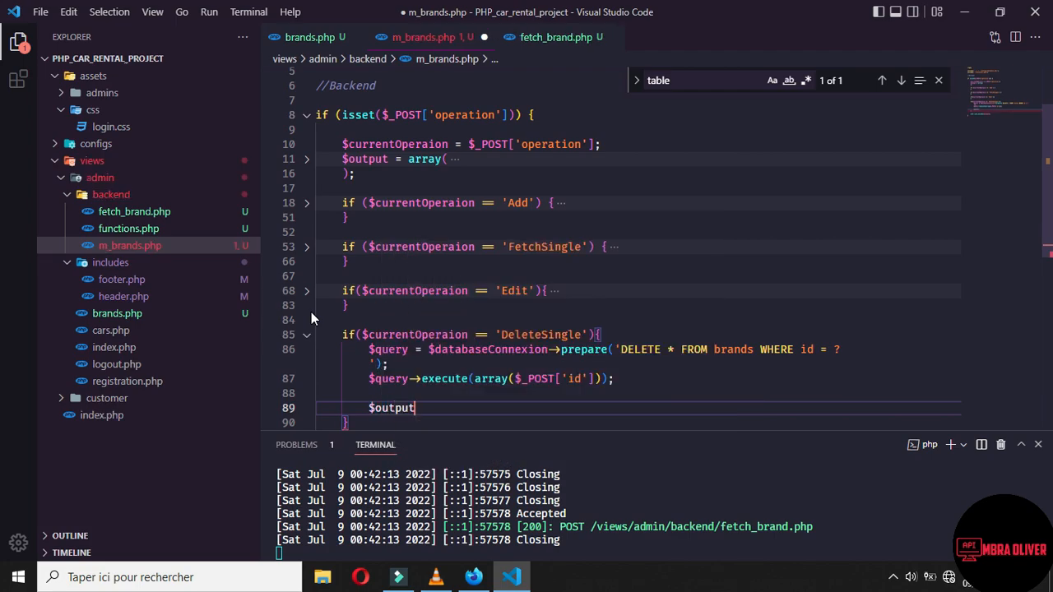
{"action": "type", "text": "= array("}
{"action": "type", "text": "'succ"}
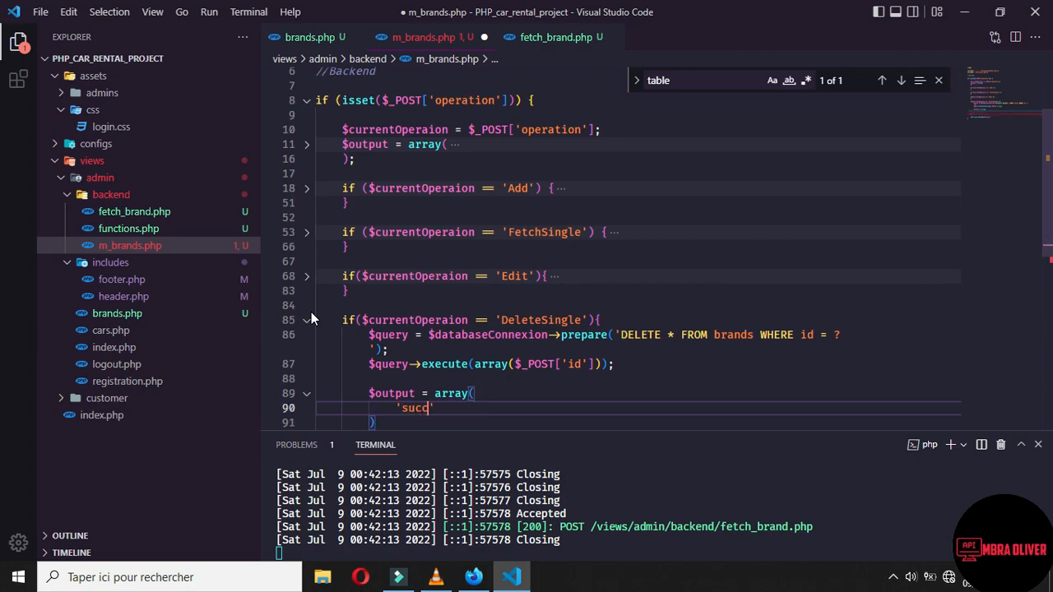
{"action": "type", "text": "ess'="}
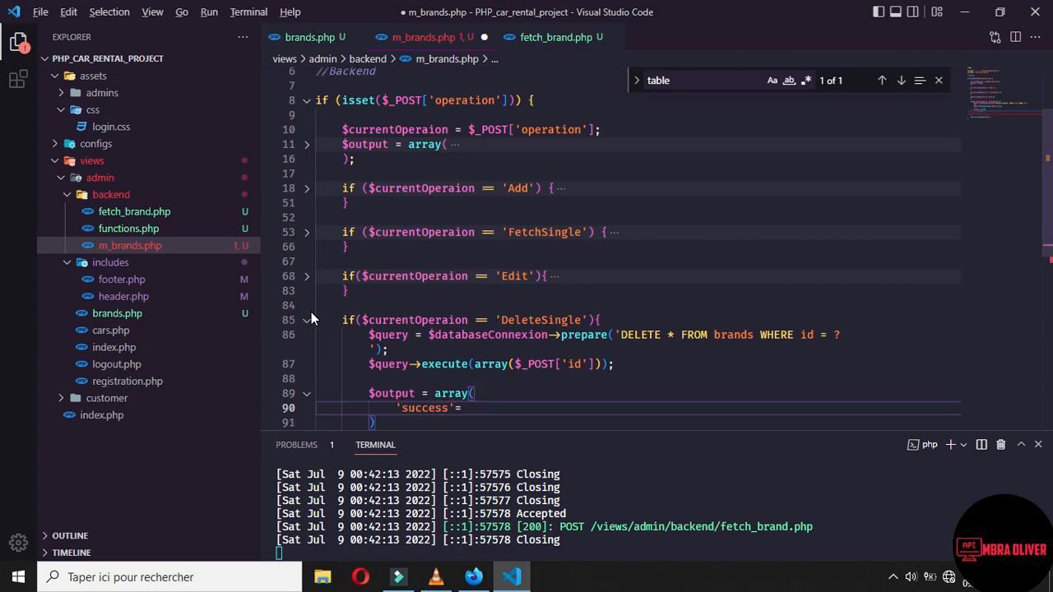
{"action": "type", "text": "⇒true"}
{"action": "left_click", "coordinate": [638, 423]}
{"action": "type", "text": ";"}
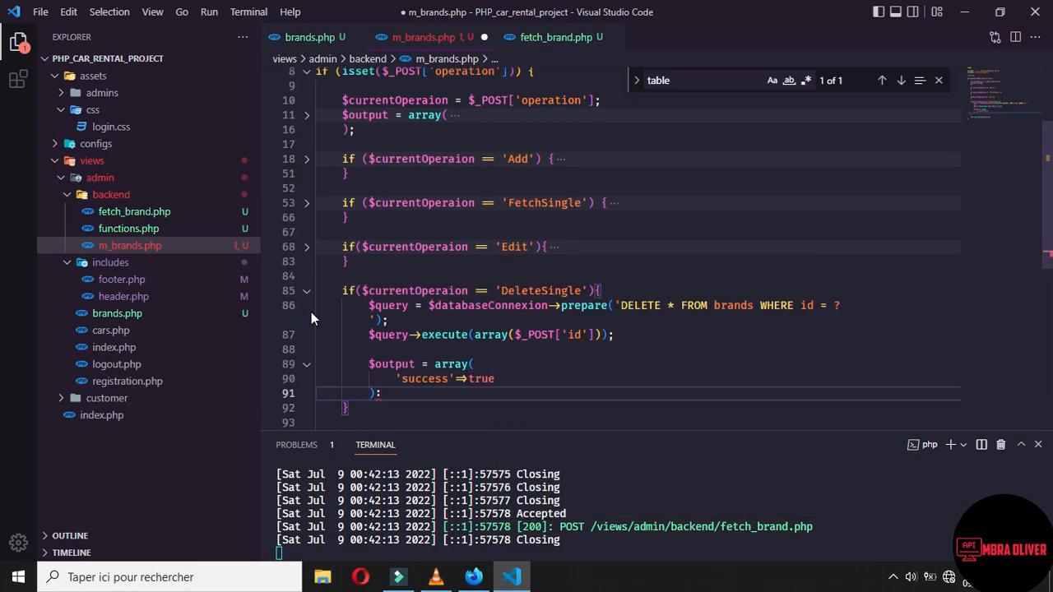
{"action": "key", "text": "ctrl+s"}
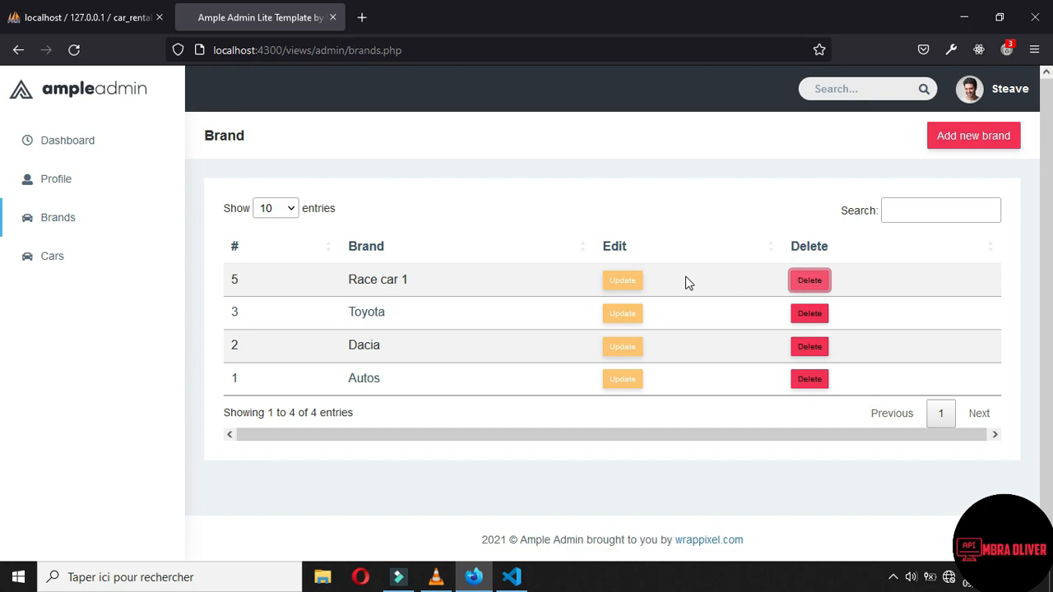
Open Firefox's developer tools via the Brands page's Inspecter context-menu entry.
{"action": "right_click", "coordinate": [689, 279]}
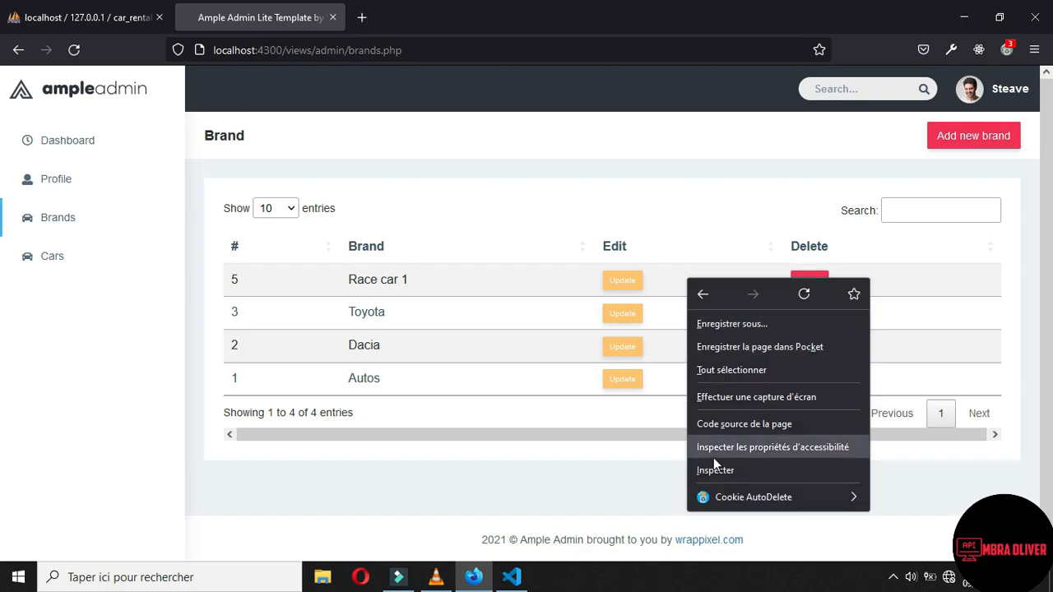
{"action": "left_click", "coordinate": [714, 470]}
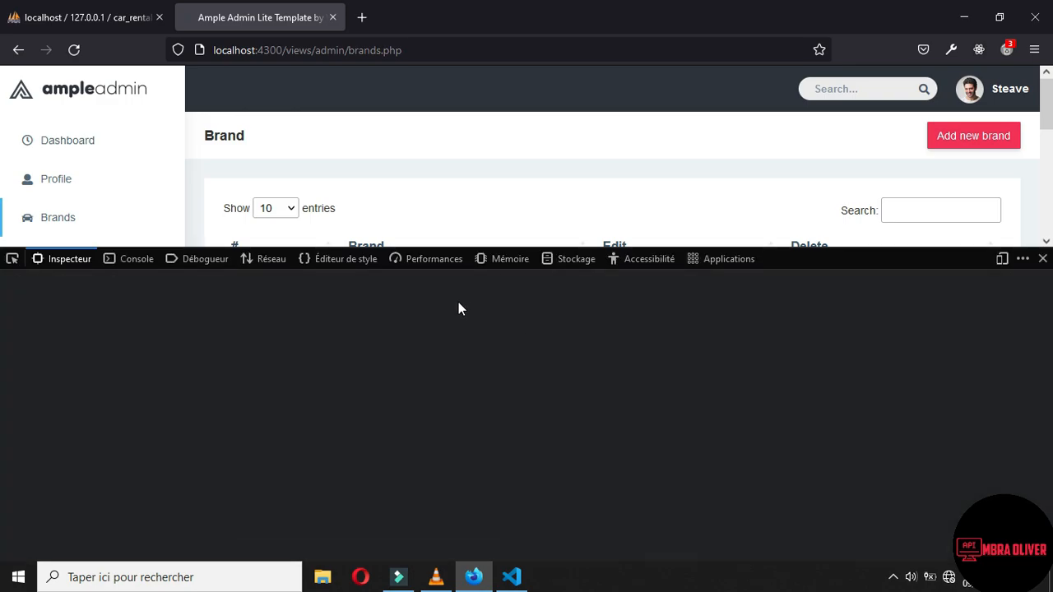
{"action": "left_click", "coordinate": [136, 258]}
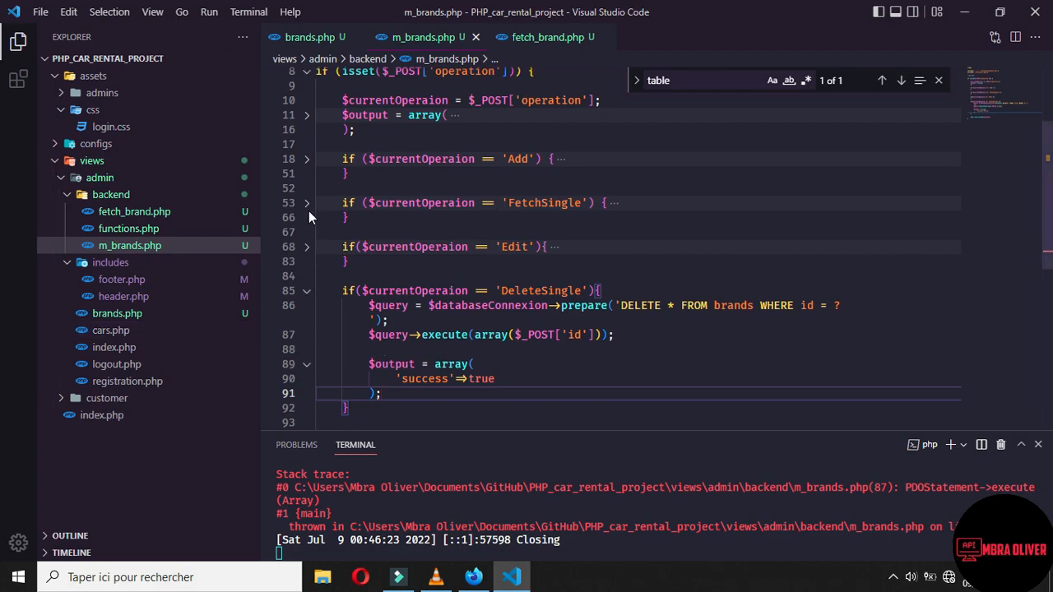
Match the delete query's POST key on line 87 to the brandId sent by brands.php.
{"action": "left_click", "coordinate": [306, 246]}
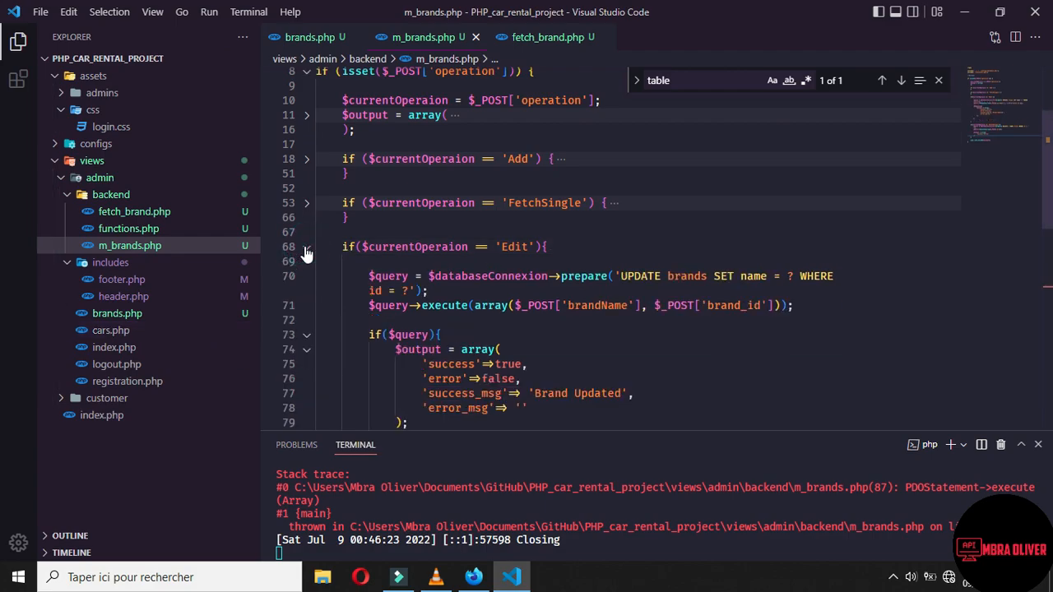
{"action": "left_click", "coordinate": [306, 247]}
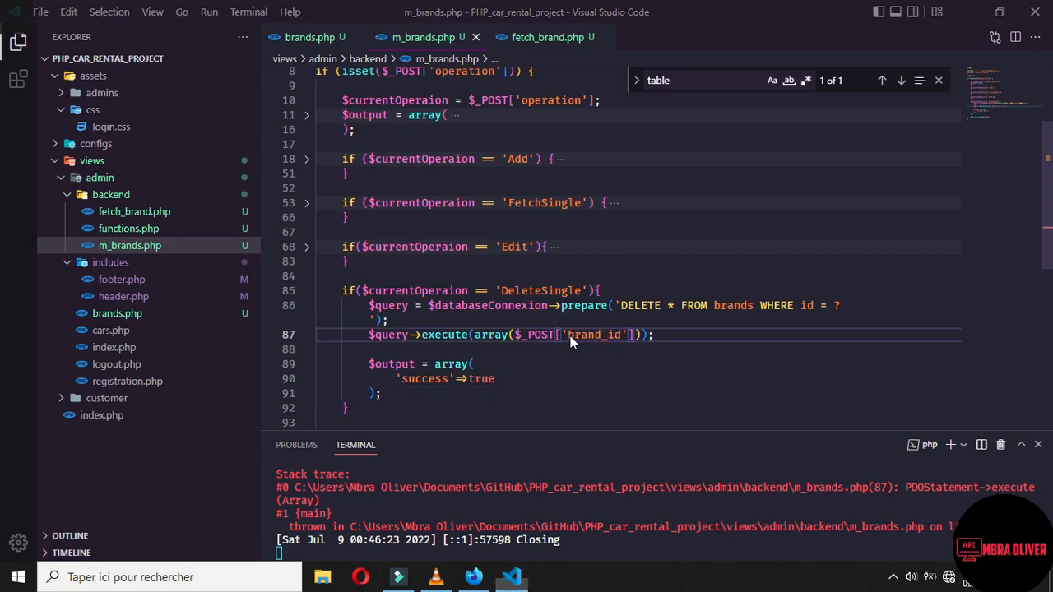
{"action": "left_click", "coordinate": [473, 577]}
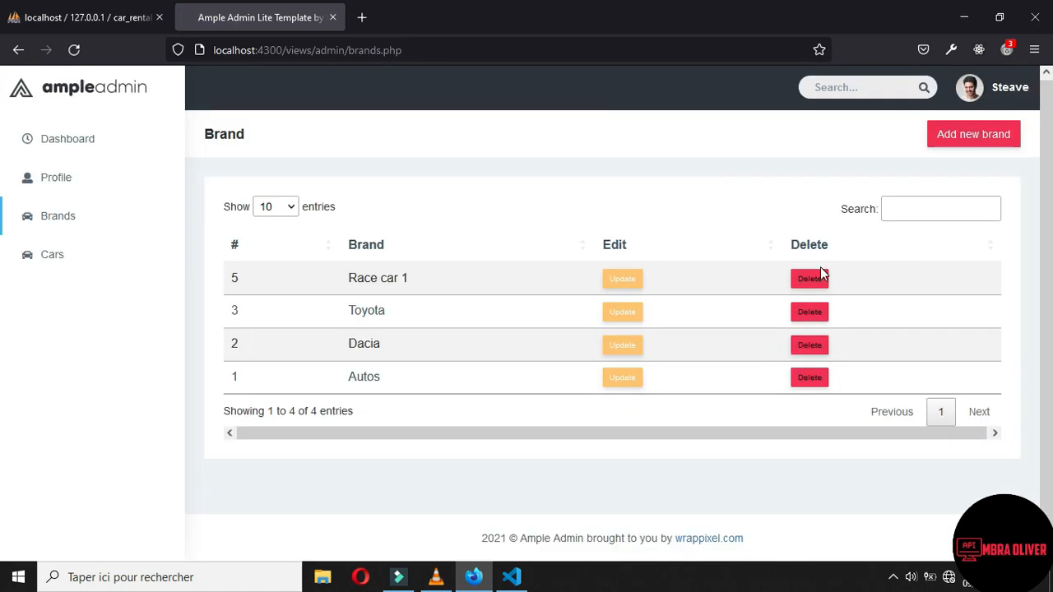
{"action": "left_click", "coordinate": [511, 576]}
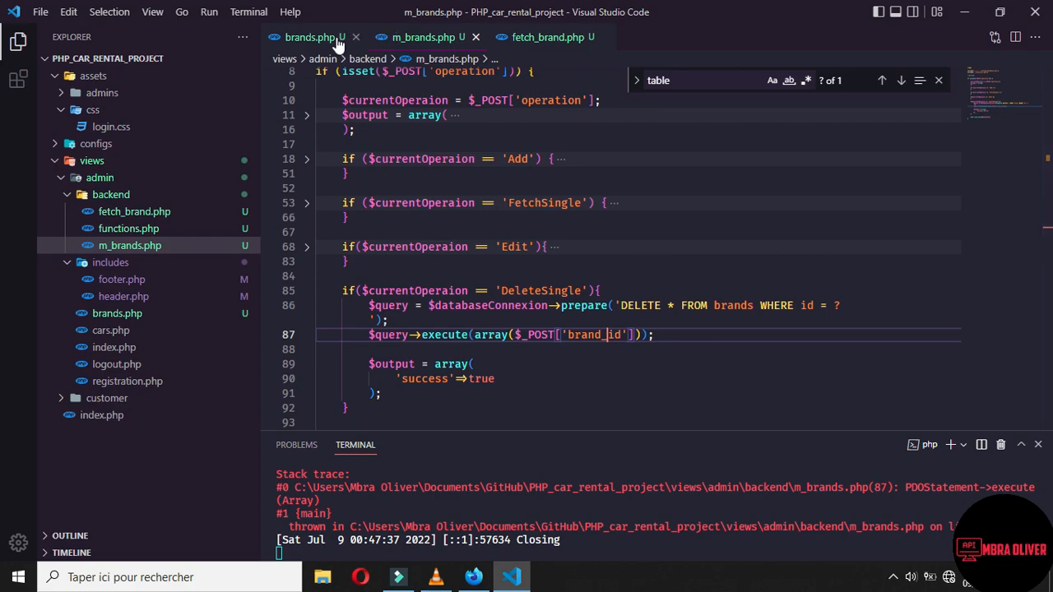
{"action": "left_click", "coordinate": [308, 37]}
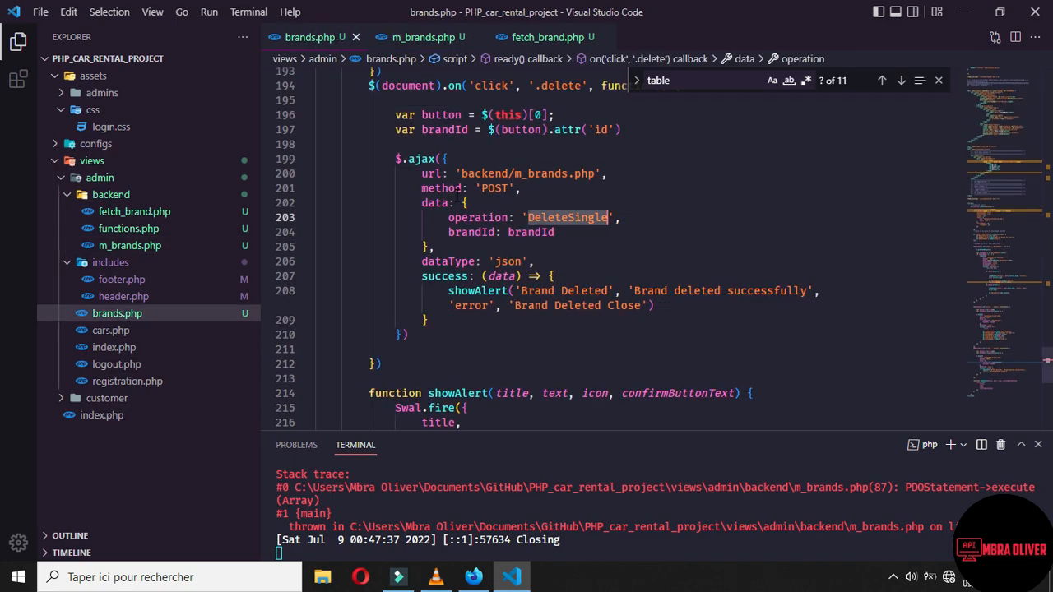
{"action": "left_click", "coordinate": [466, 232]}
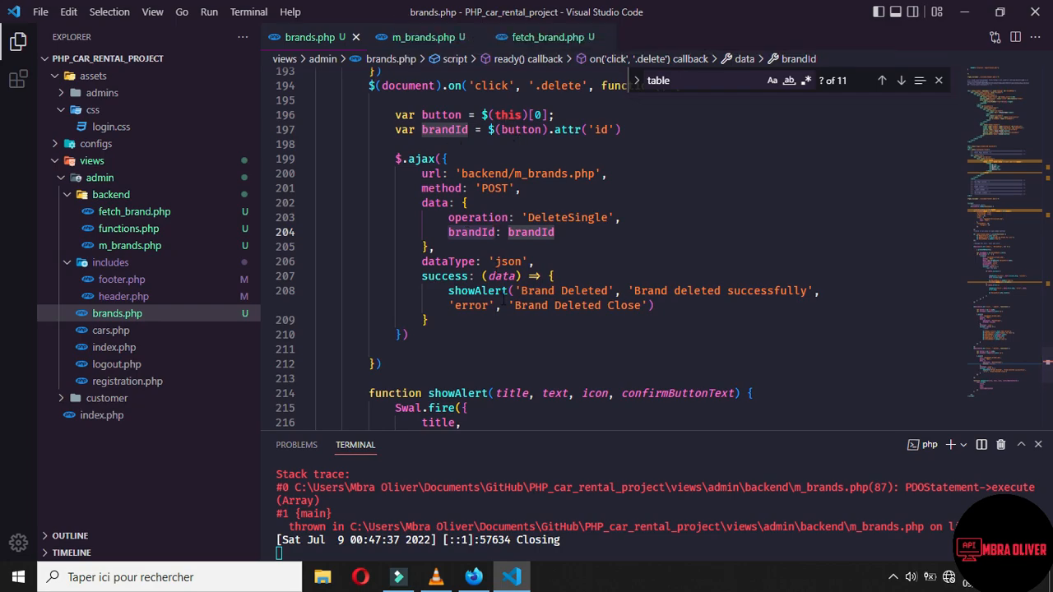
{"action": "mouse_move", "coordinate": [427, 37]}
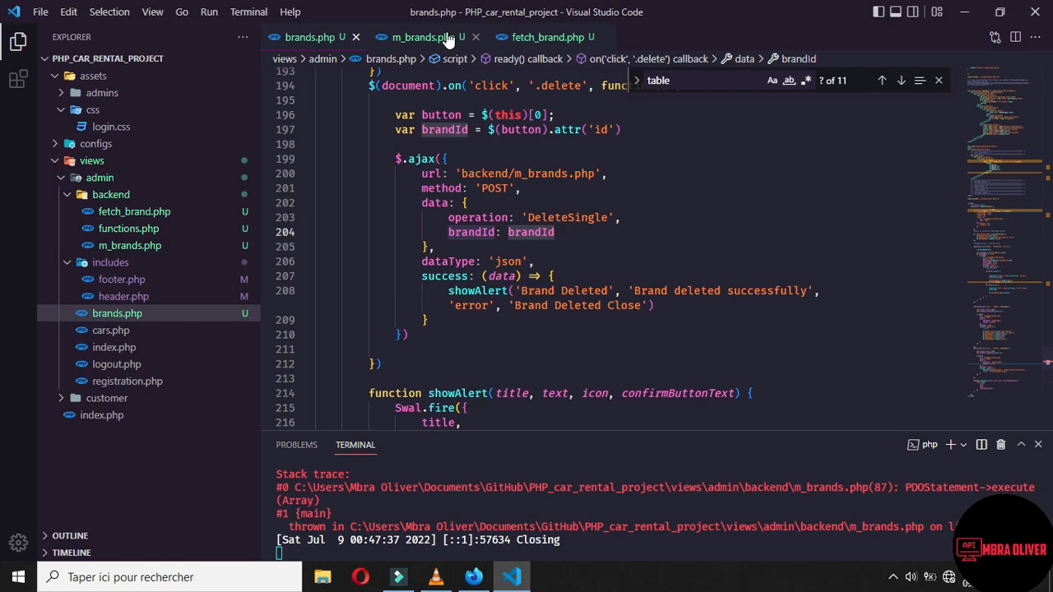
{"action": "left_click", "coordinate": [421, 37]}
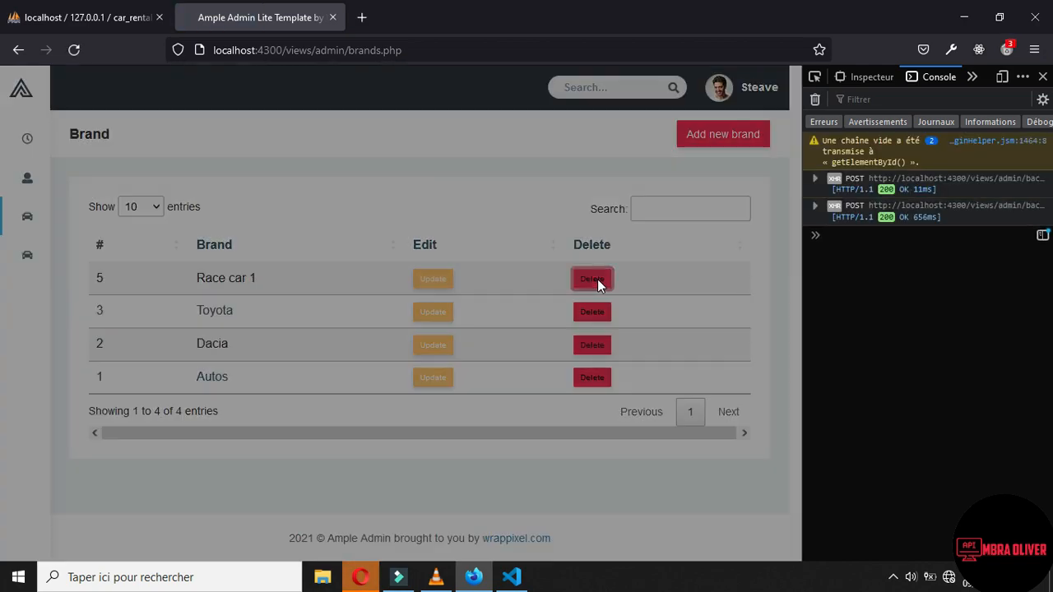
Delete the Race car 1 brand and dismiss the 'Brand Deleted' alert.
{"action": "left_click", "coordinate": [592, 278]}
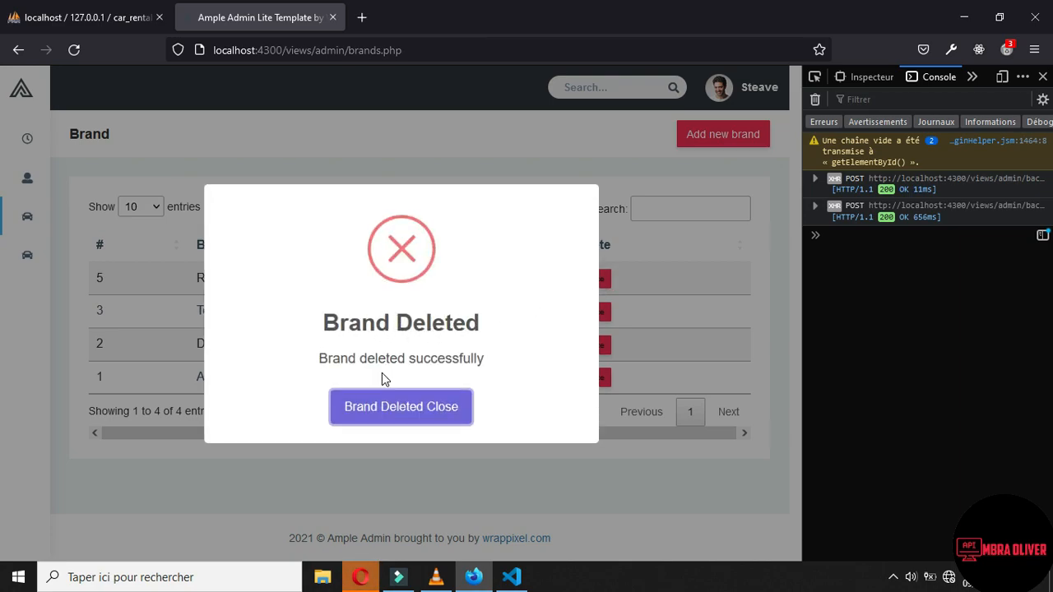
{"action": "left_click", "coordinate": [401, 406]}
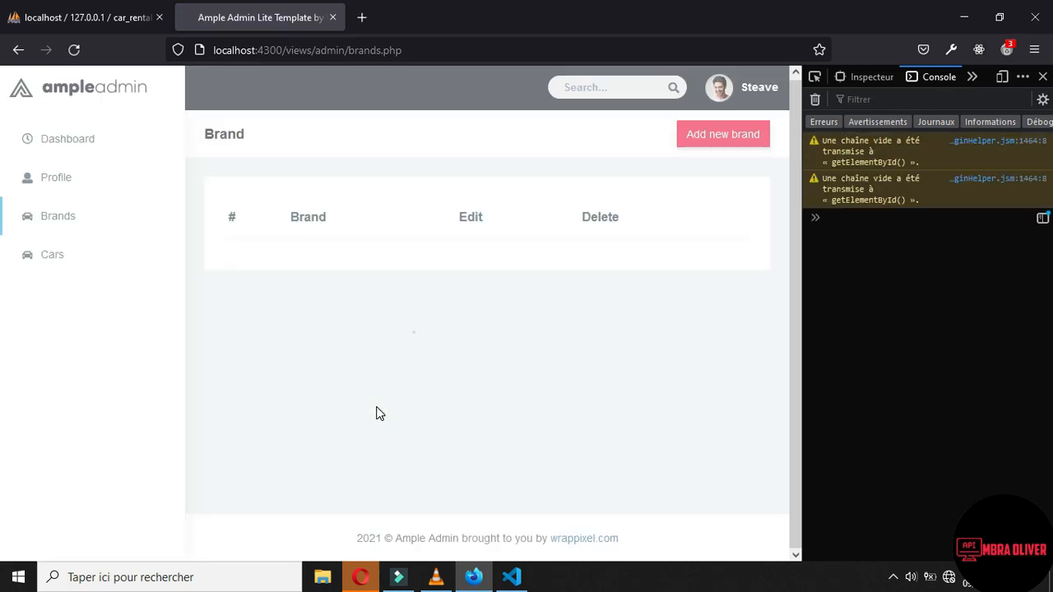
In brands.php, add this.brandDataTable.ajax.reload() after showAlert in the delete success callback.
{"action": "left_click", "coordinate": [511, 577]}
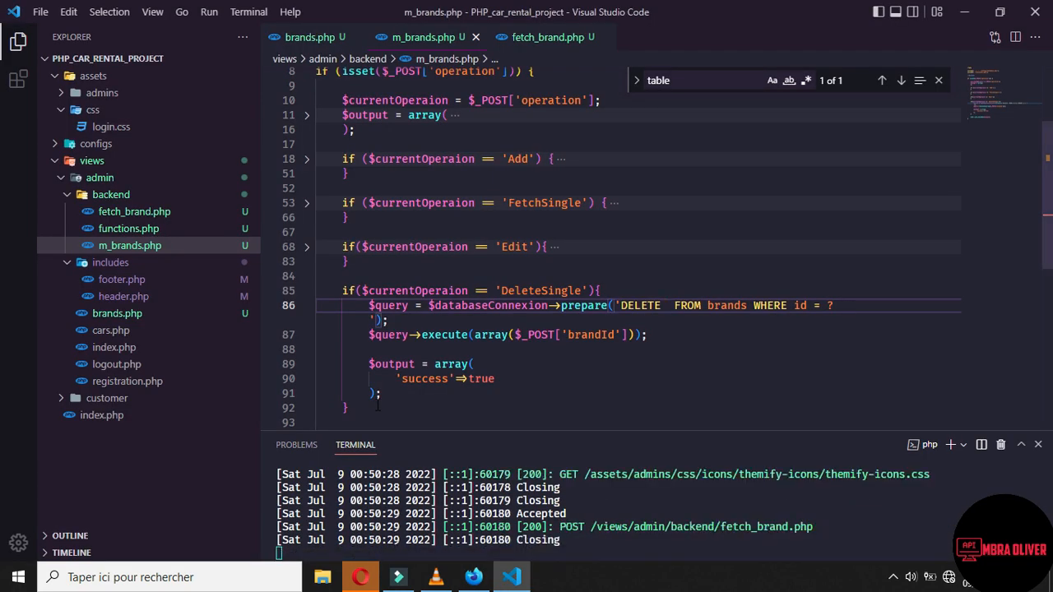
{"action": "left_click", "coordinate": [310, 37]}
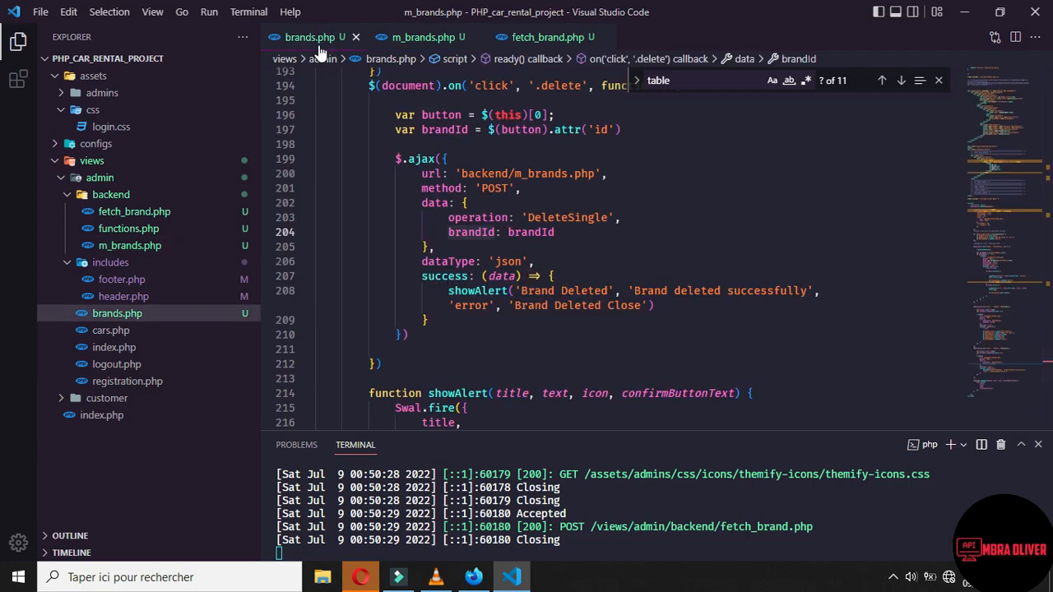
{"action": "left_click", "coordinate": [435, 247]}
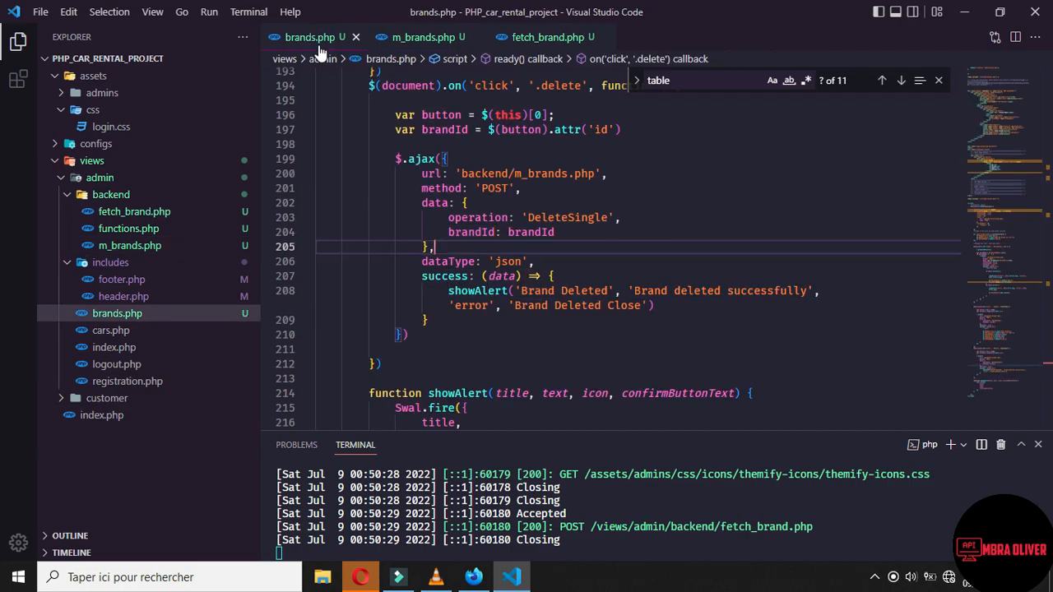
{"action": "left_click", "coordinate": [428, 320]}
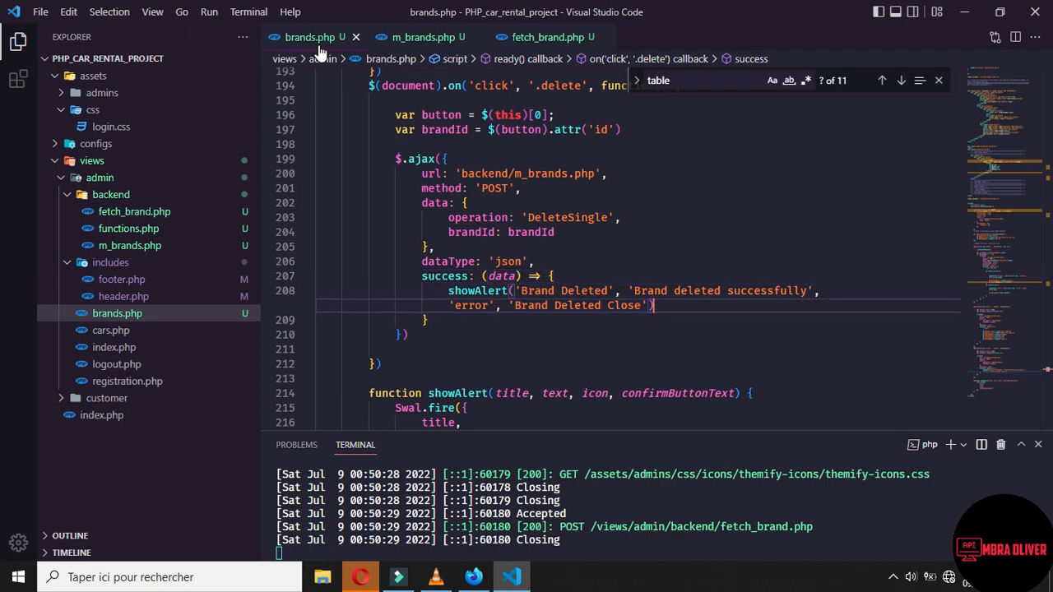
{"action": "type", "text": "this."}
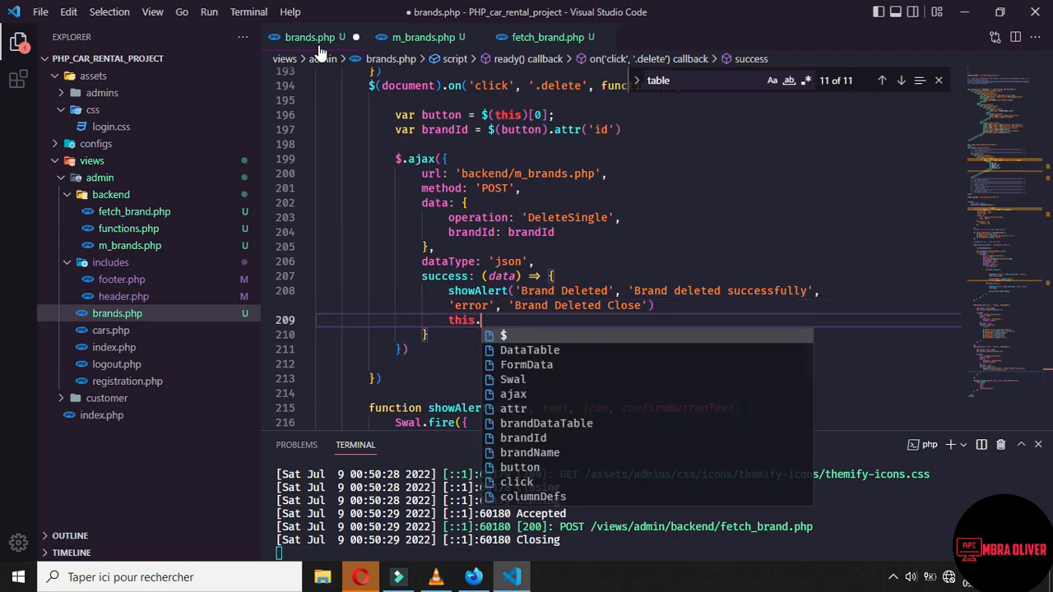
{"action": "type", "text": "d"}
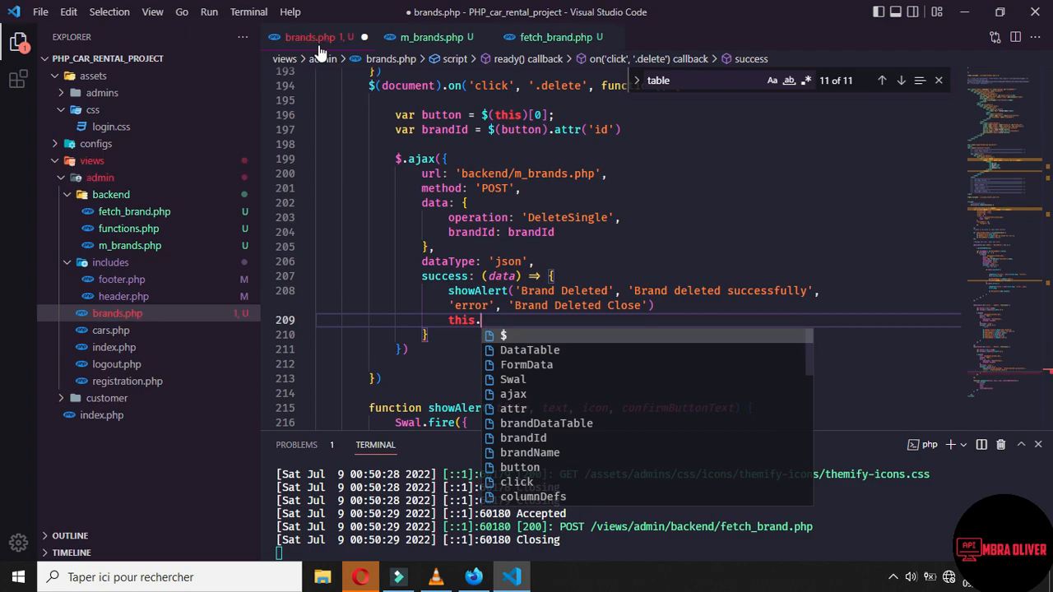
{"action": "type", "text": "brandDataTable"}
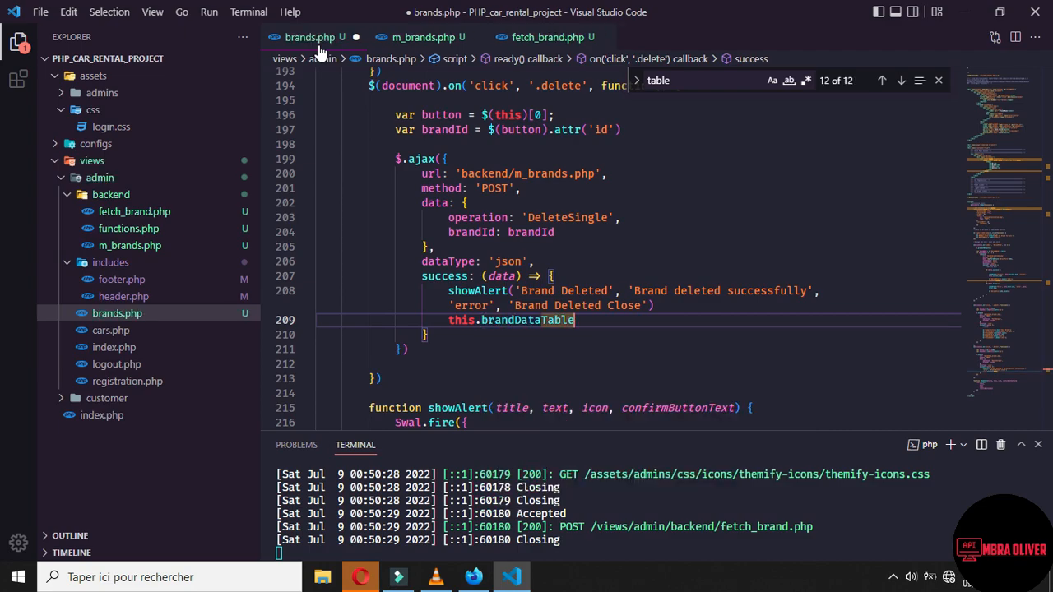
{"action": "type", "text": ".ajax."}
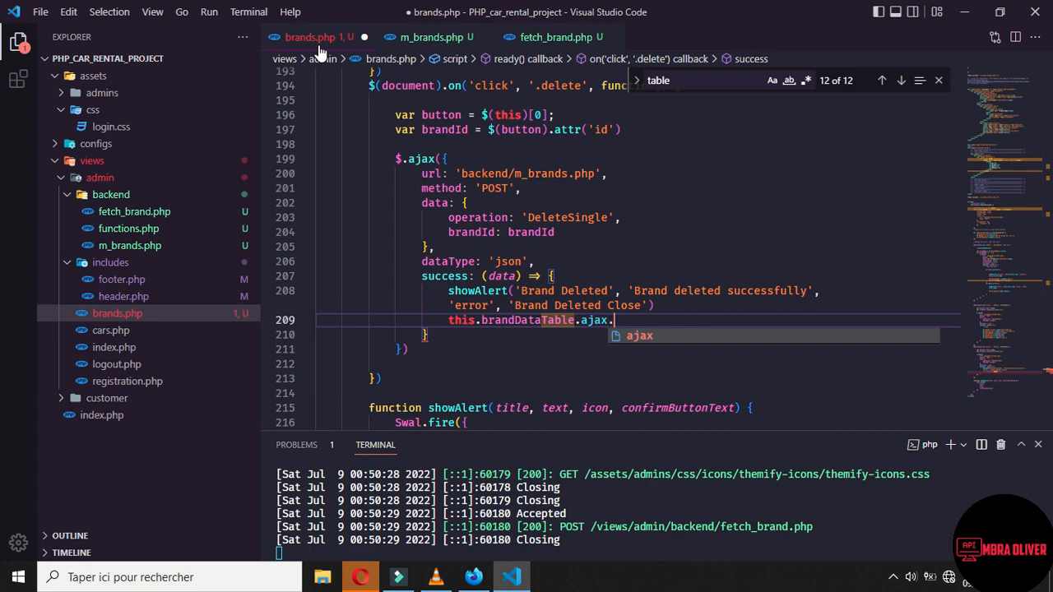
{"action": "type", "text": "reload"}
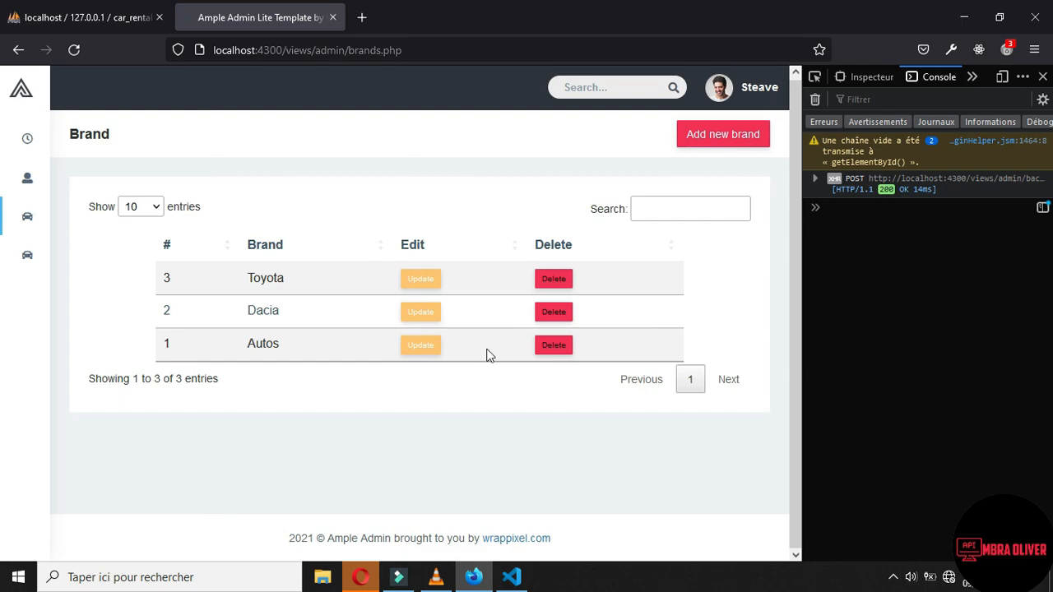
Delete the Autos brand, dismiss the 'Brand Deleted' alert, and close the developer tools.
{"action": "left_click", "coordinate": [553, 344]}
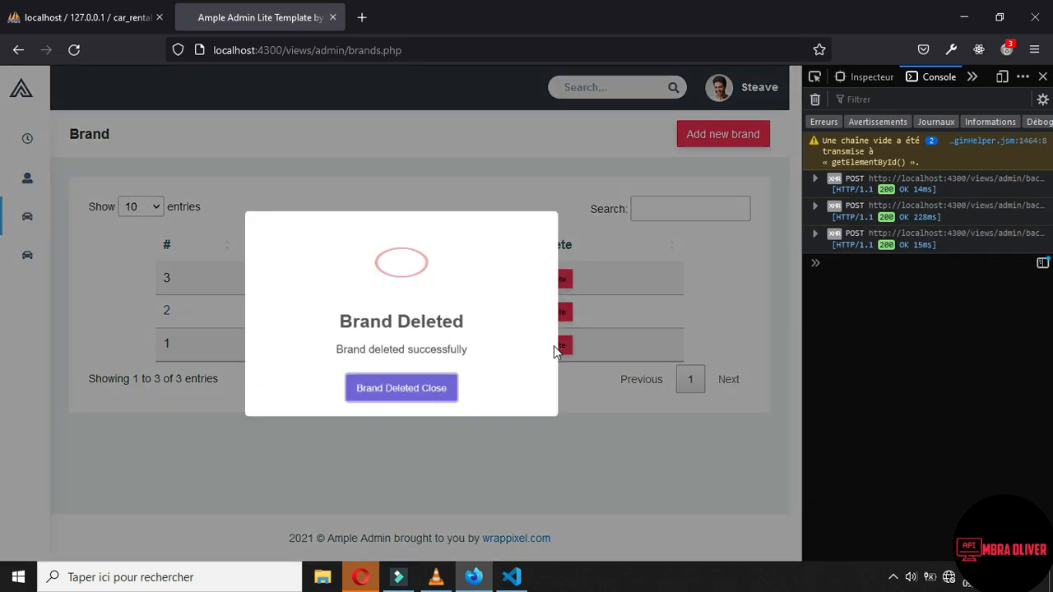
{"action": "left_click", "coordinate": [401, 387]}
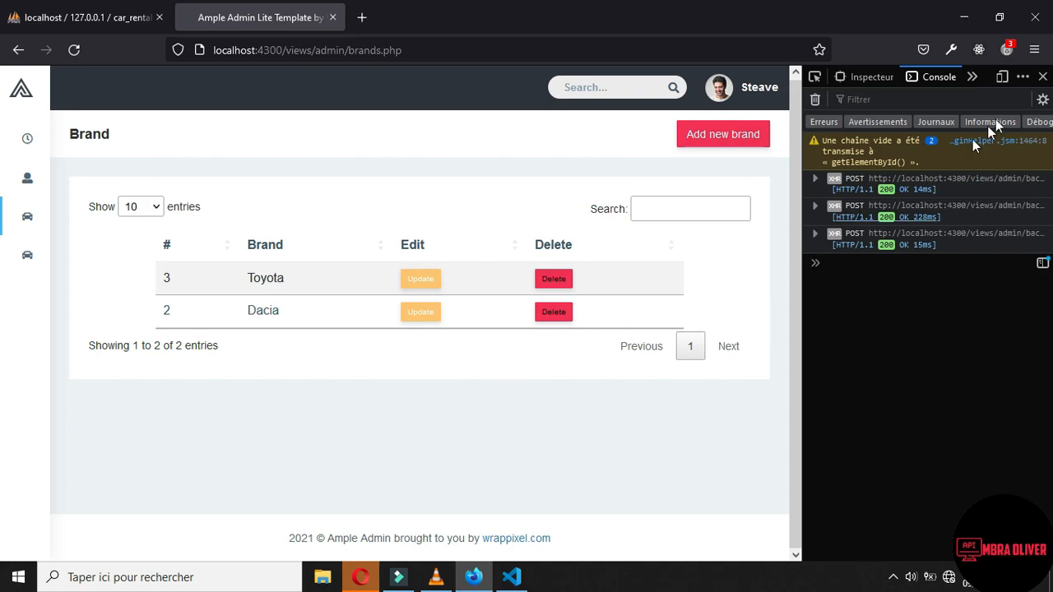
{"action": "left_click", "coordinate": [1042, 76]}
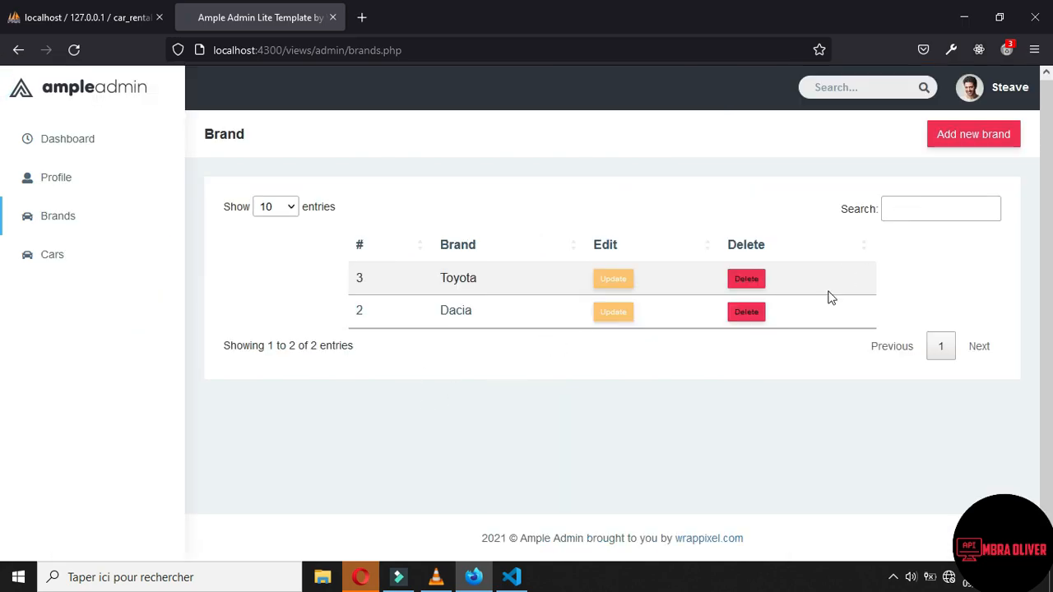